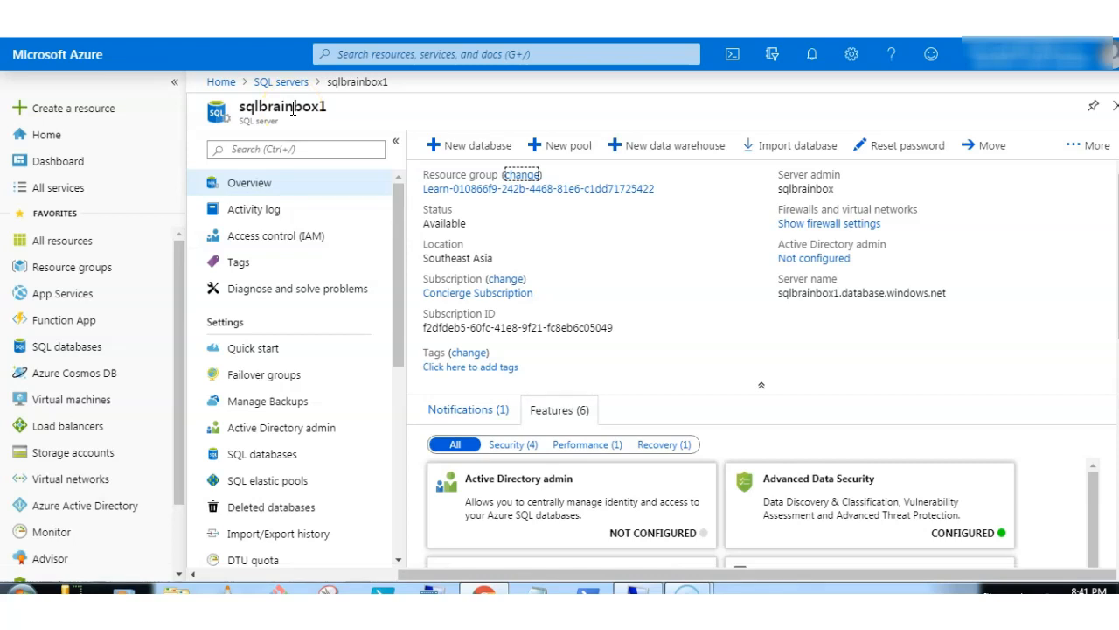
mouse_move(315, 326)
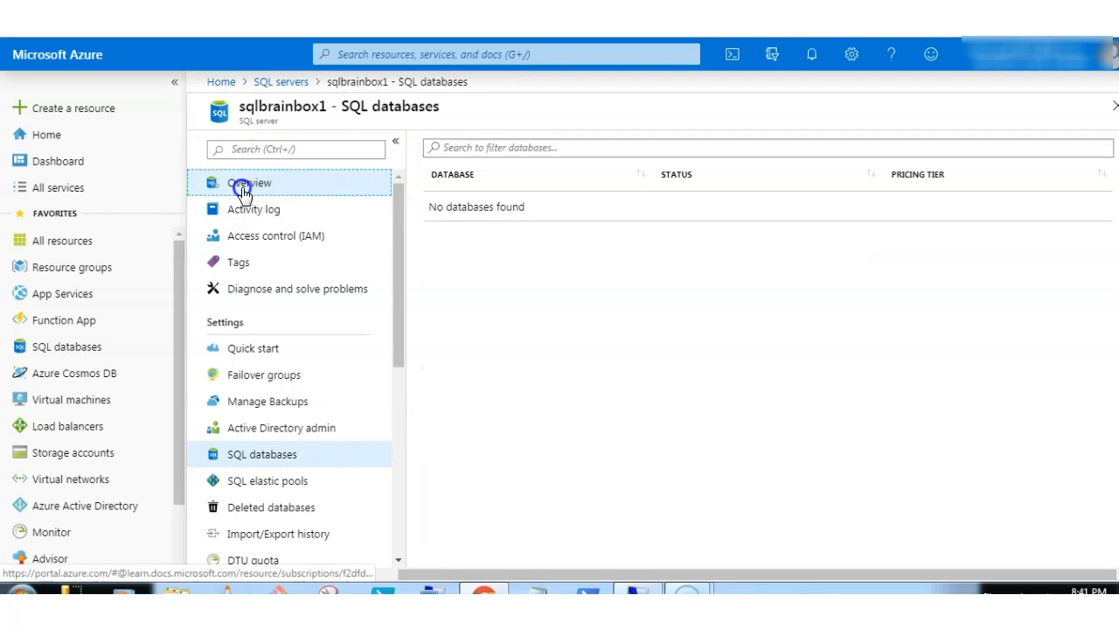
- Submit creation of the sqlbackupdemo database on sqlbrainbox1 and view the SQL databases list
left_click(66, 345)
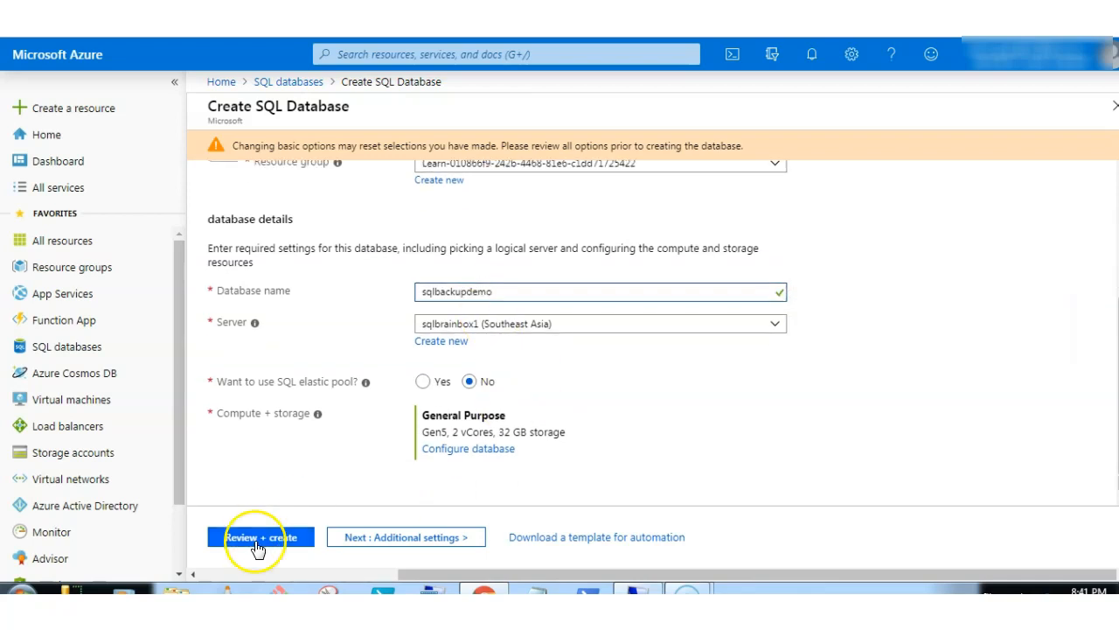
left_click(259, 537)
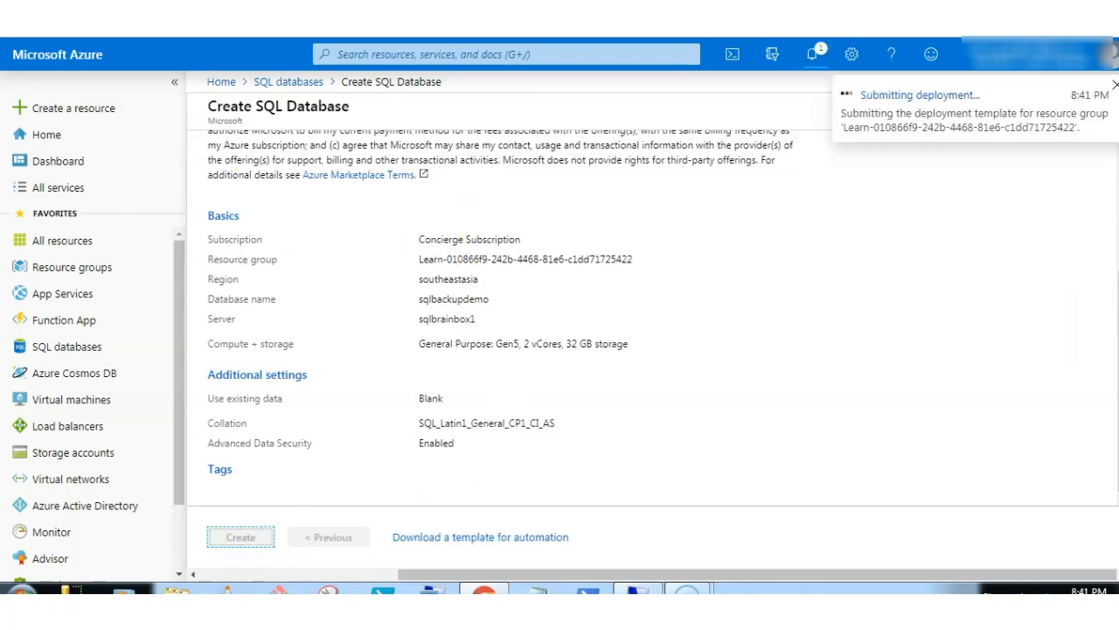
left_click(240, 536)
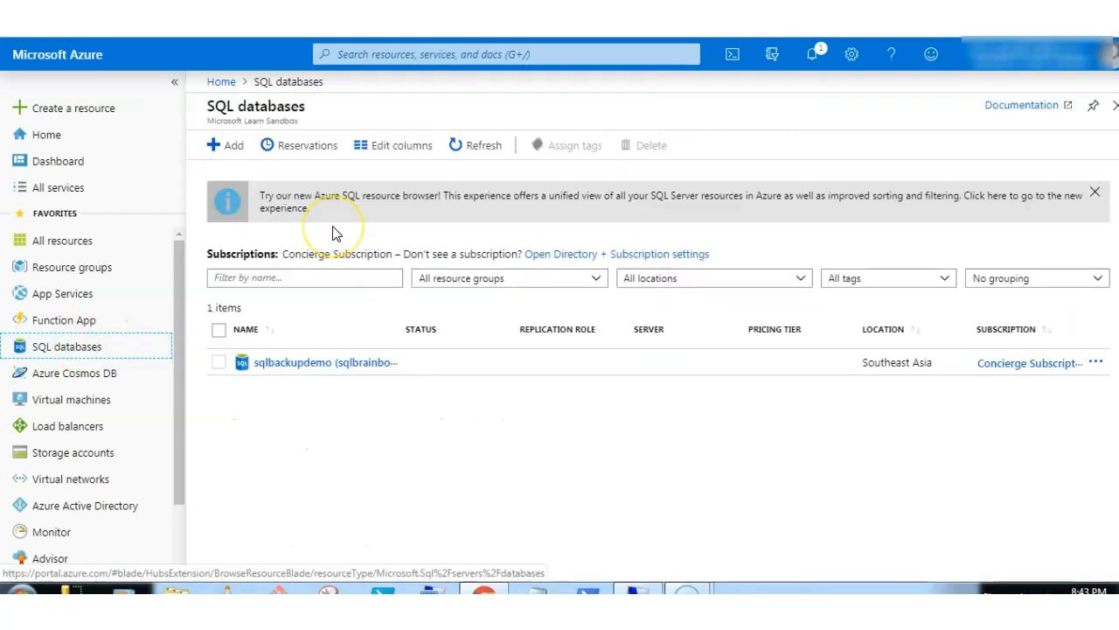
- View the sqlbackupdemo database overview, then search the portal for SQL servers
left_click(292, 362)
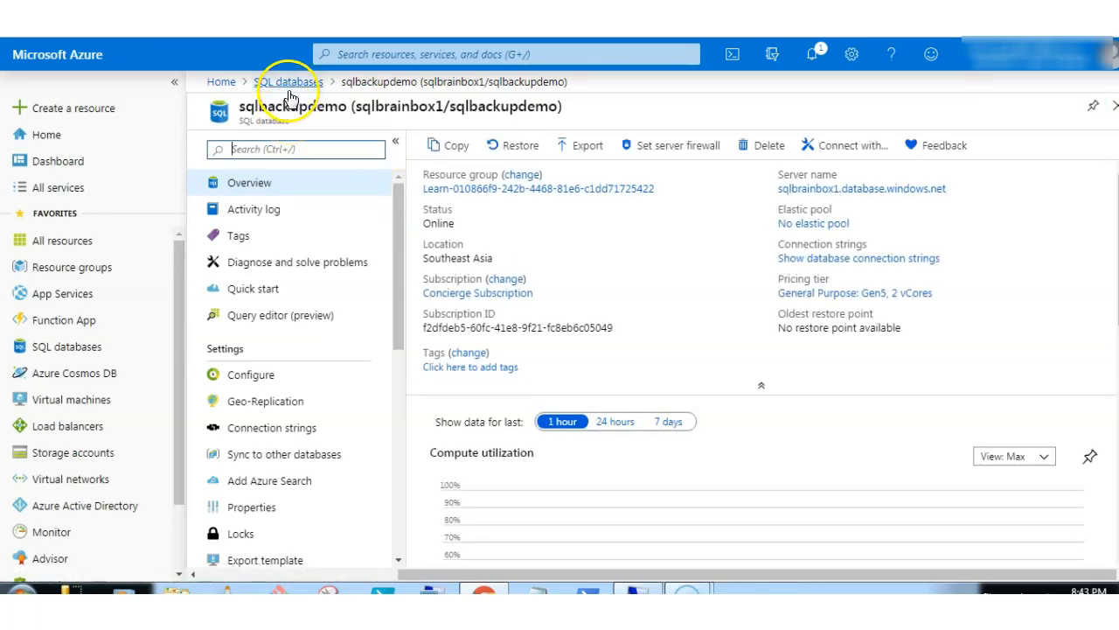
left_click(504, 54)
type("sql server")
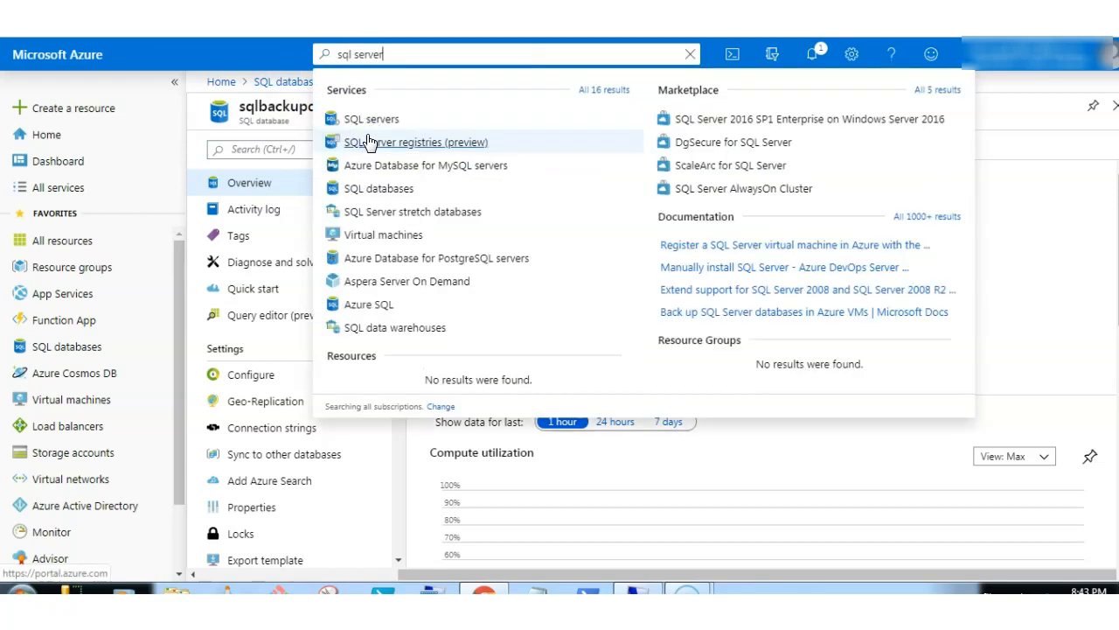
mouse_move(371, 118)
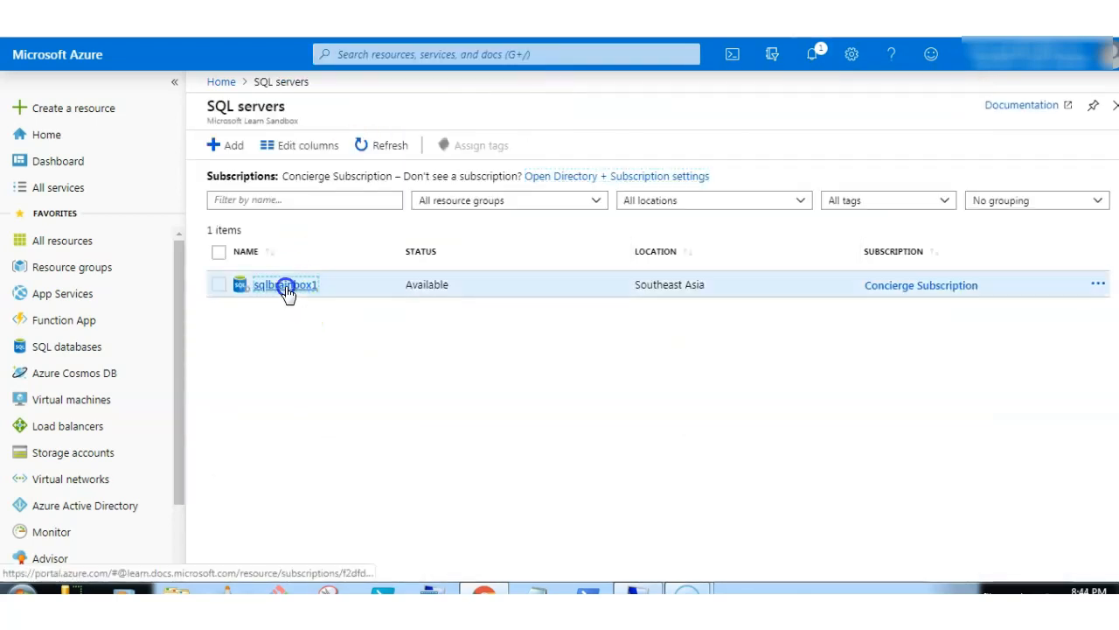
- On sqlbrainbox1's Manage Backups page, select sqlbackupdemo and configure its retention
left_click(284, 284)
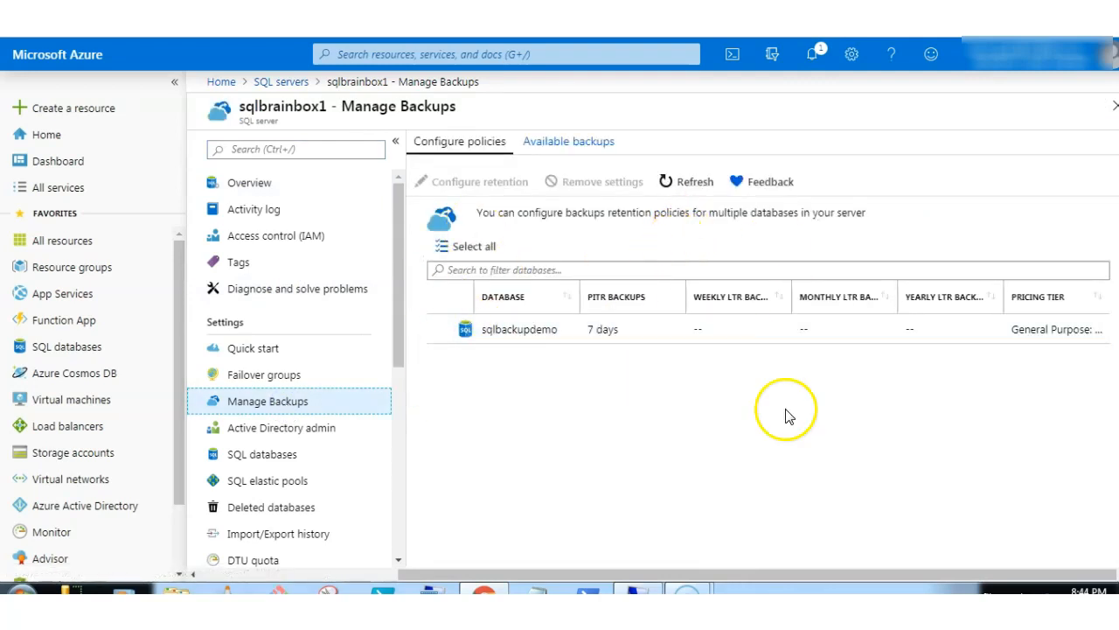
mouse_move(437, 385)
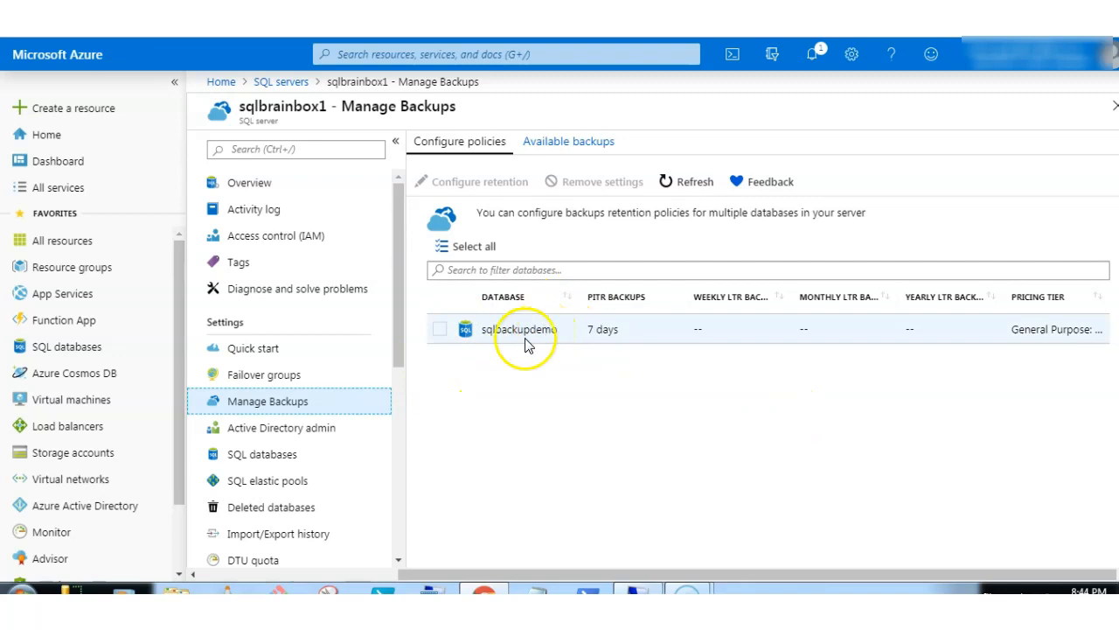
left_click(440, 329)
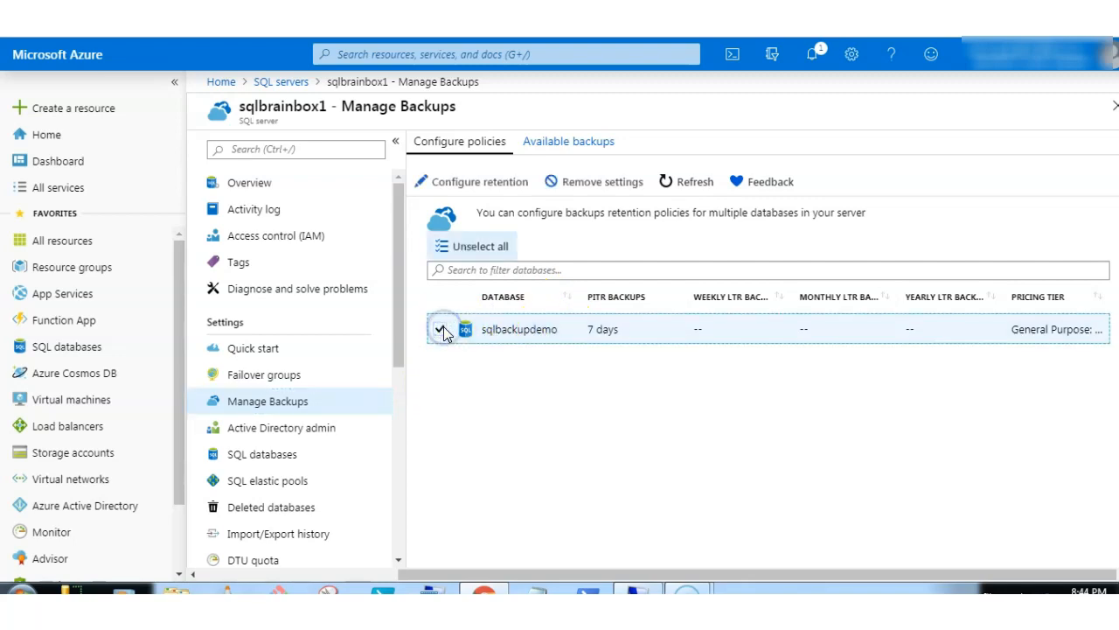
left_click(440, 329)
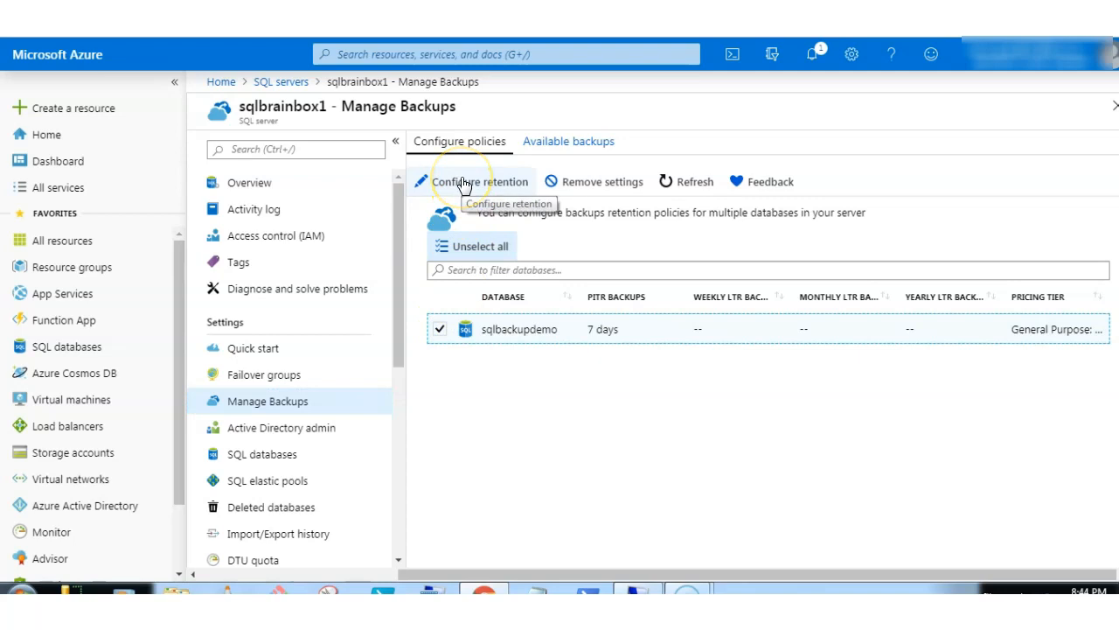
left_click(479, 181)
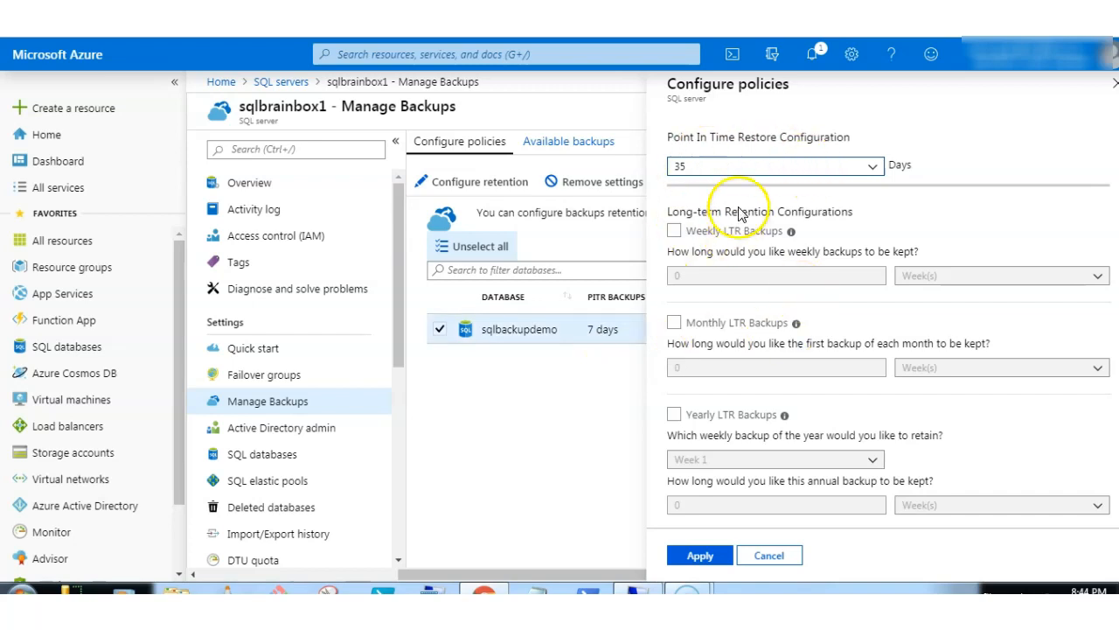
- Enable weekly LTR backups for sqlbackupdemo with retention of 50 days and apply
left_click(774, 165)
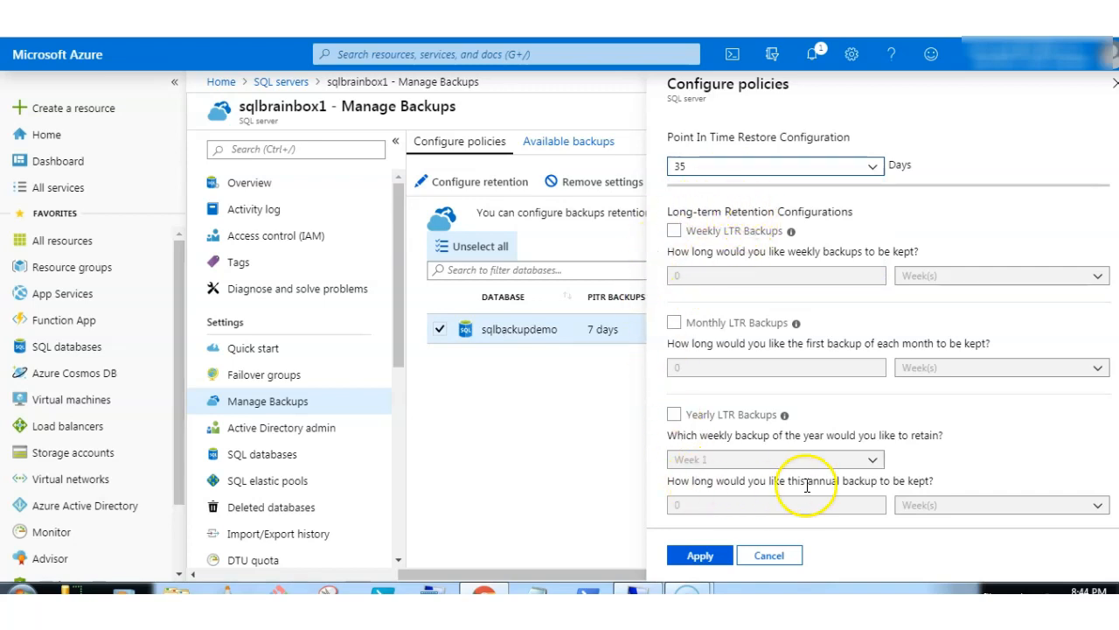
left_click(673, 231)
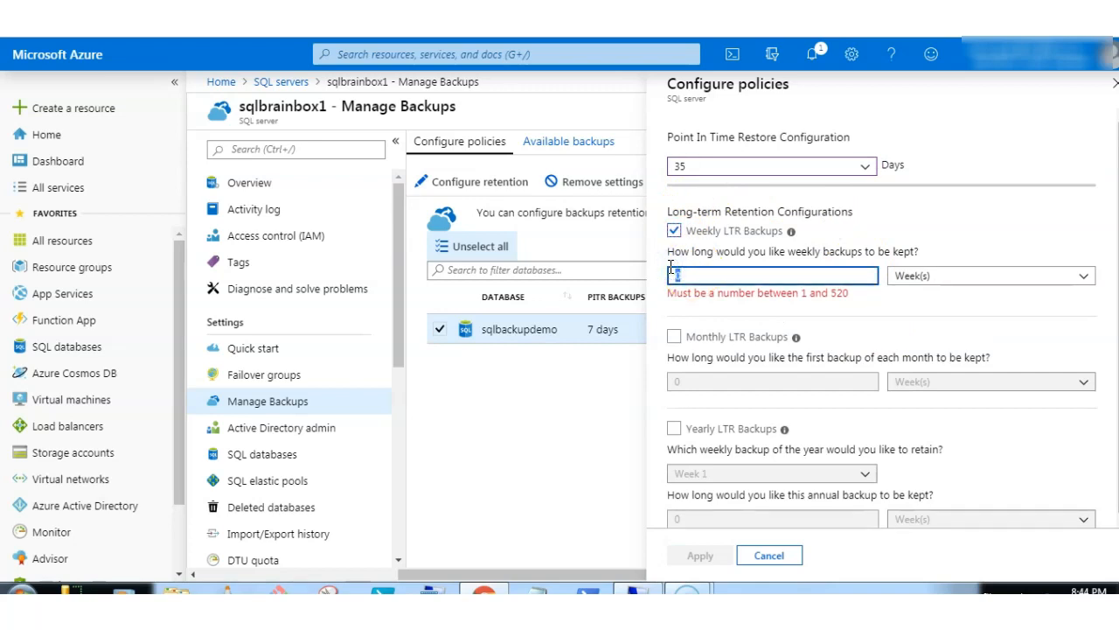
left_click(988, 276)
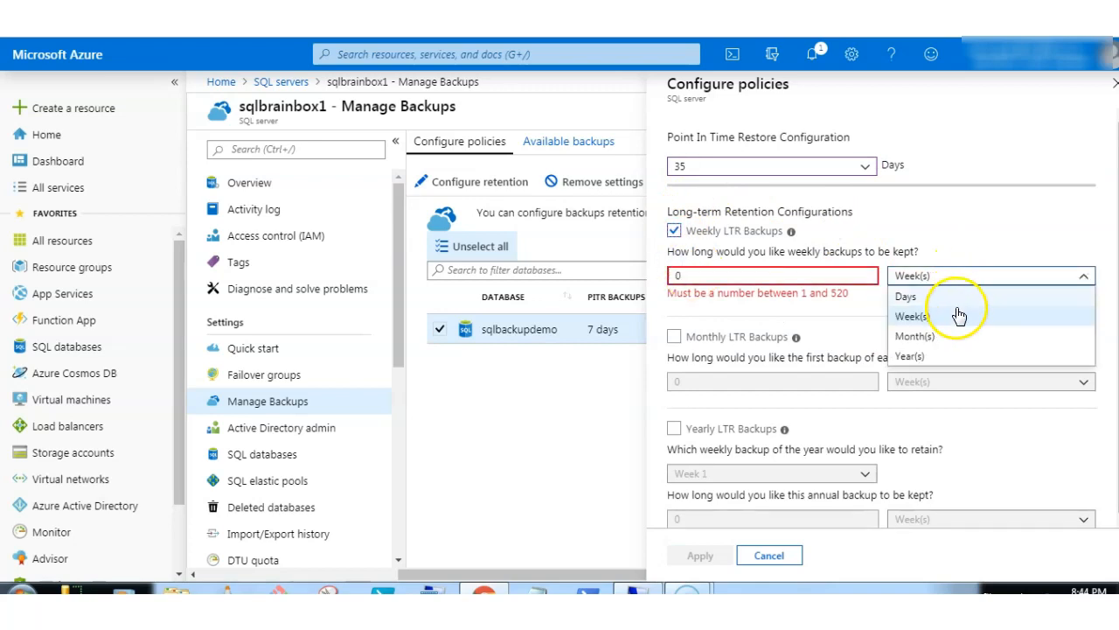
left_click(911, 316)
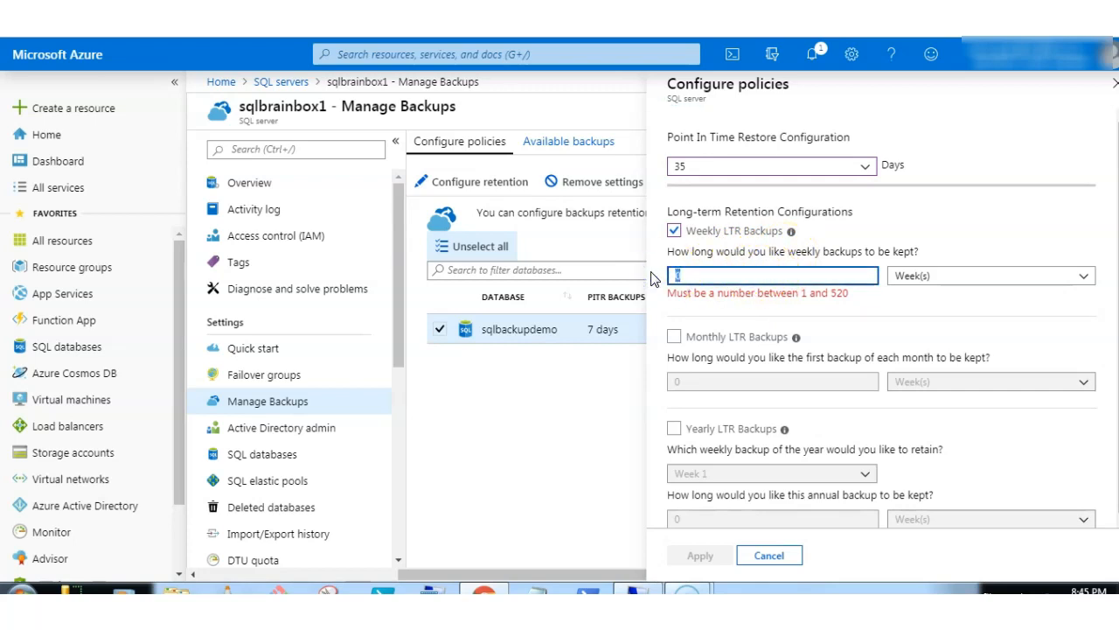
left_click(988, 275)
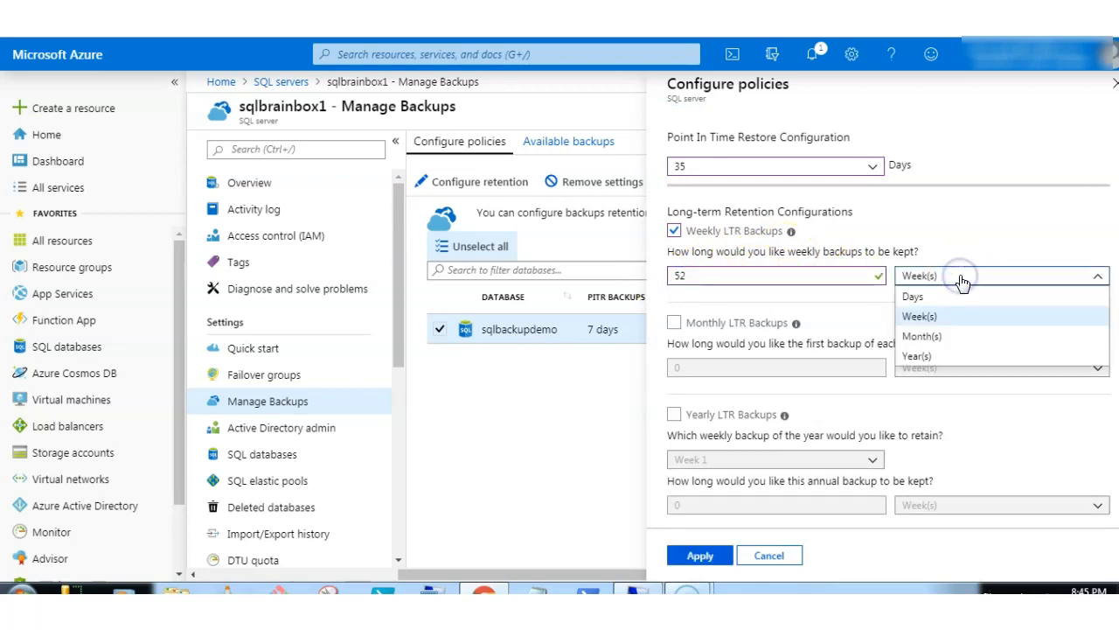
left_click(913, 296)
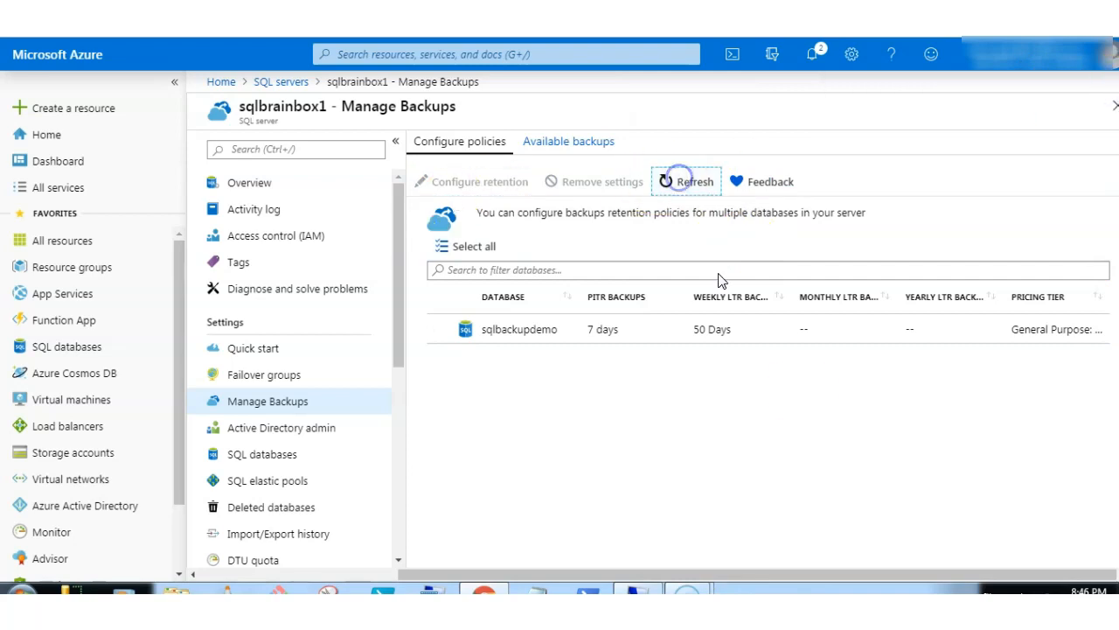
mouse_move(790, 295)
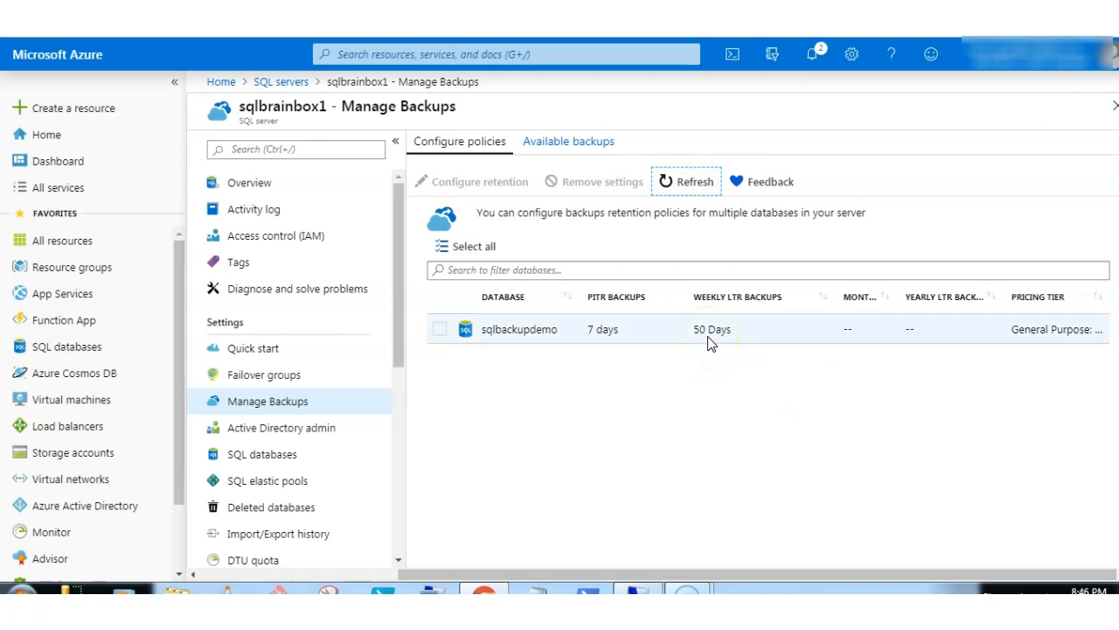
mouse_move(289, 507)
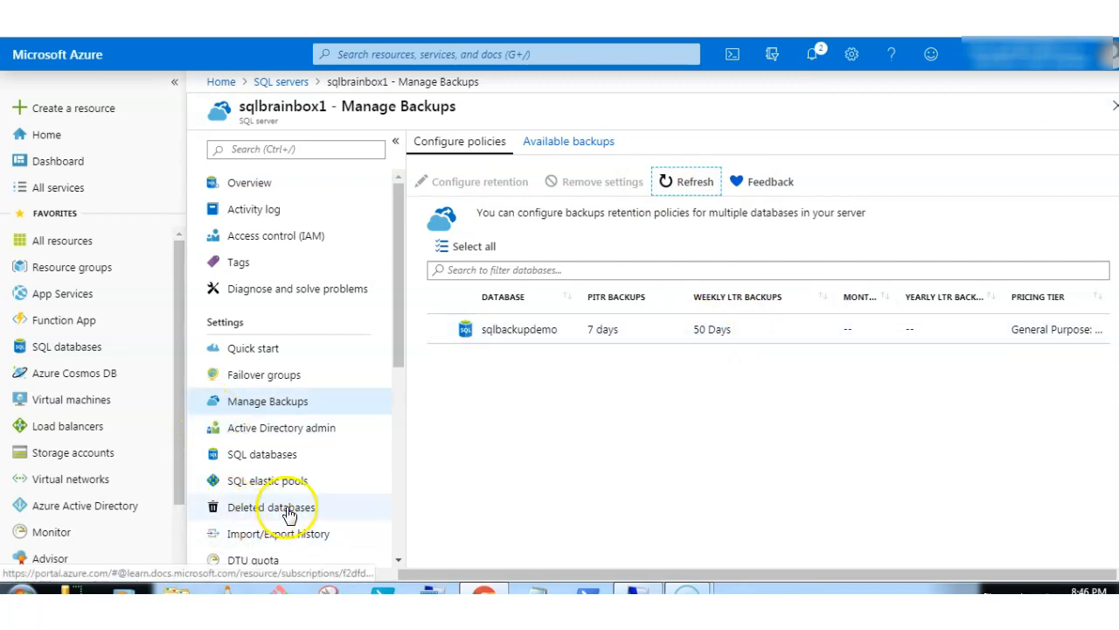
- View sqlbrainbox1's deleted databases, listing sqlbackupdemo with its deletion time
left_click(271, 506)
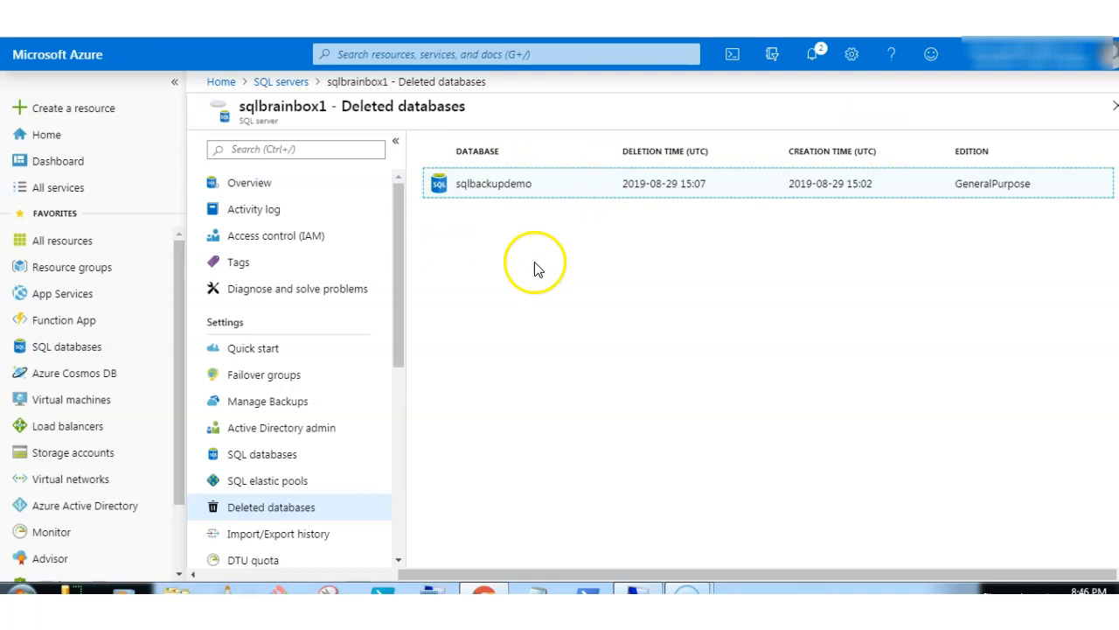
- Refresh Manage Backups to confirm 35-day point-in-time and 50-day weekly retention
left_click(268, 400)
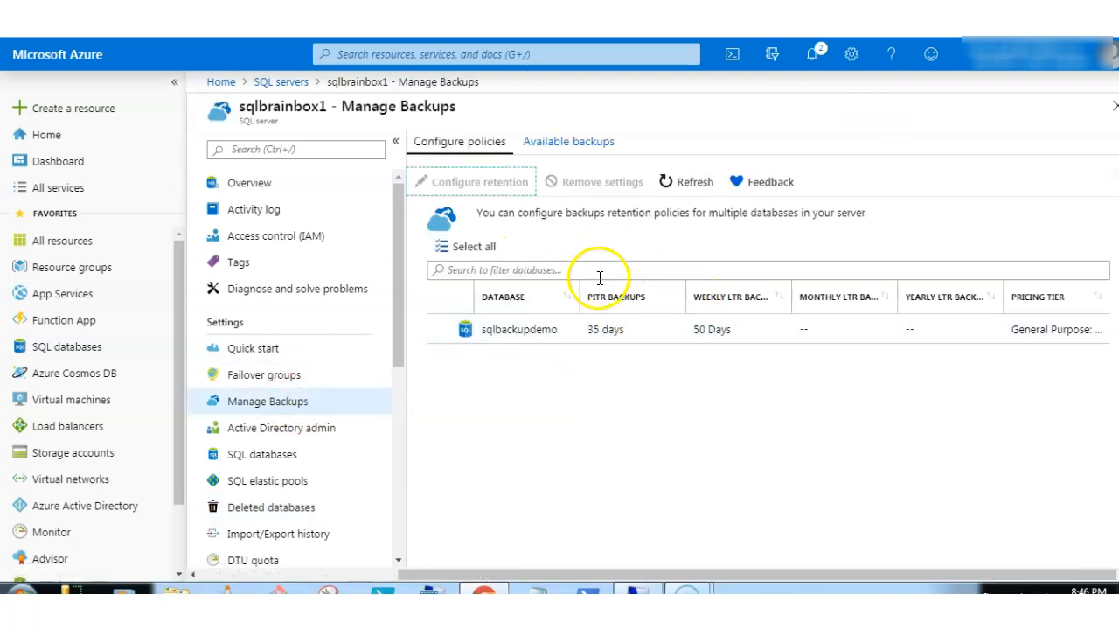
mouse_move(616, 372)
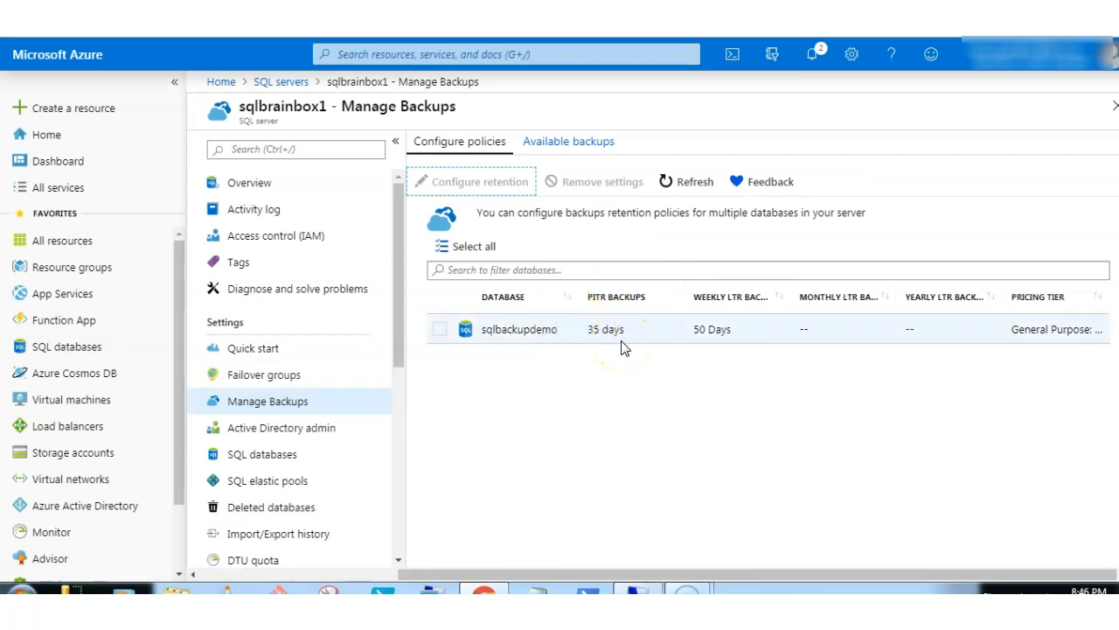
mouse_move(612, 324)
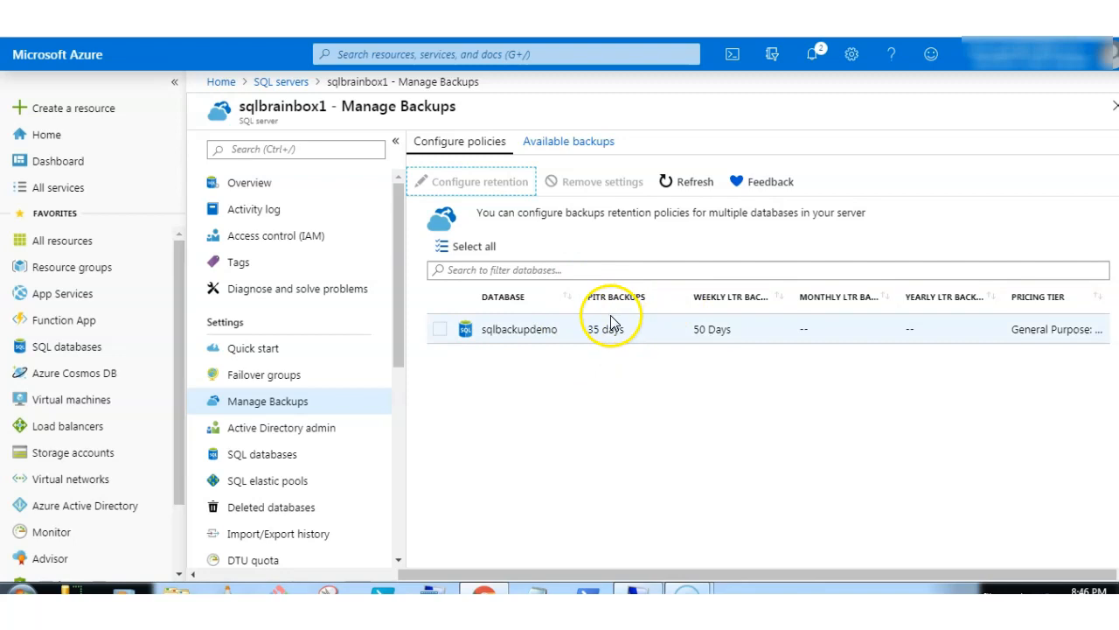
left_click(687, 181)
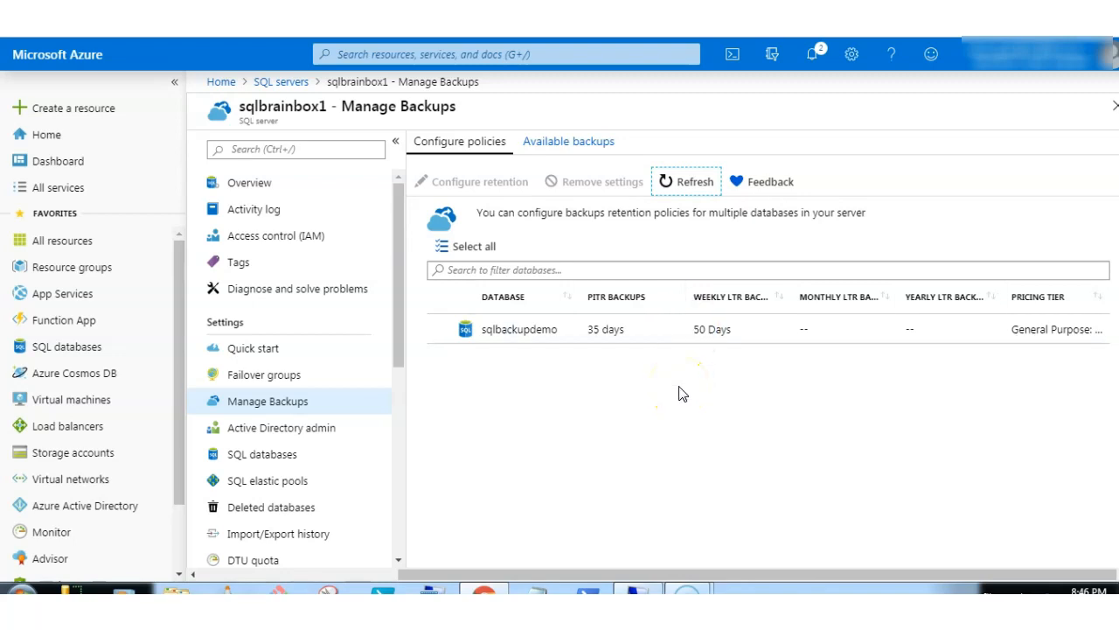
mouse_move(682, 393)
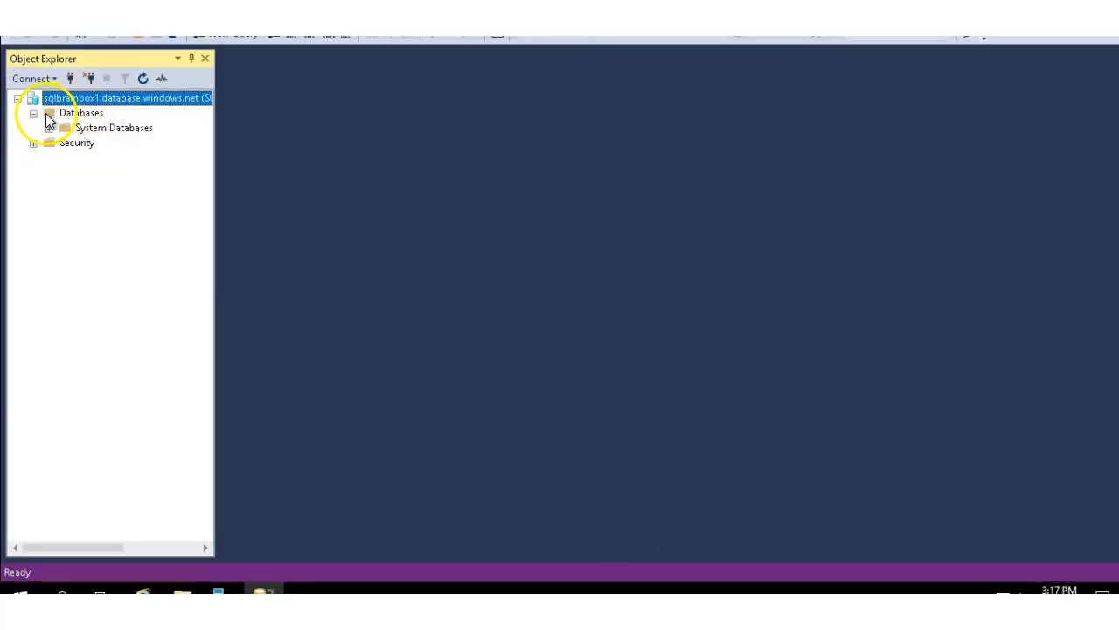
- Expand sqlbackupdemo and its Tables folder in Object Explorer to show dbo.Test
left_click(81, 112)
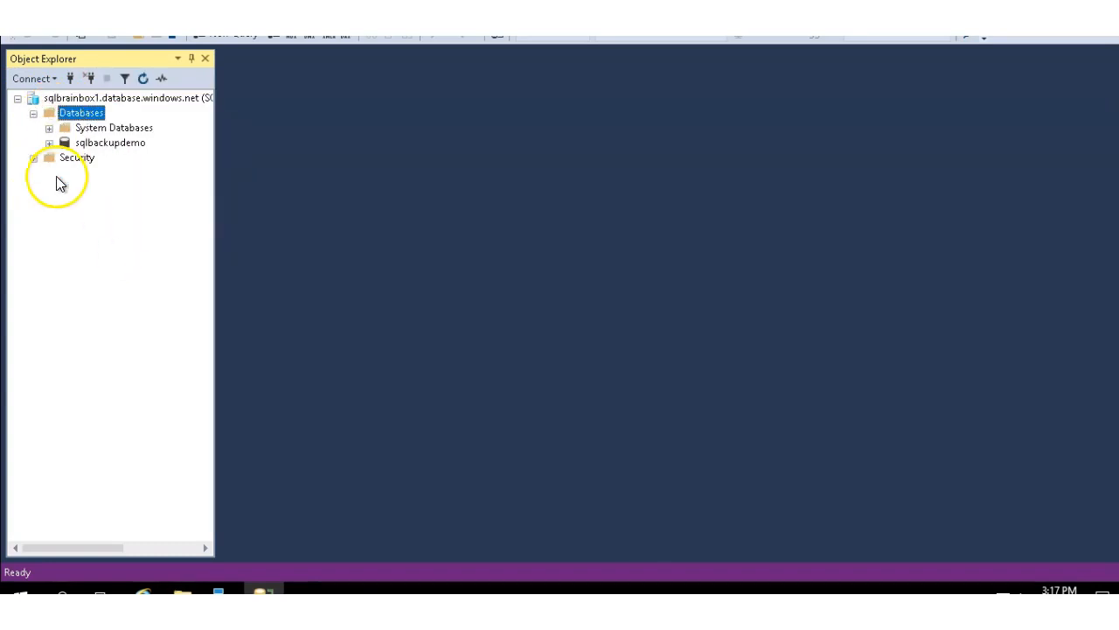
left_click(110, 142)
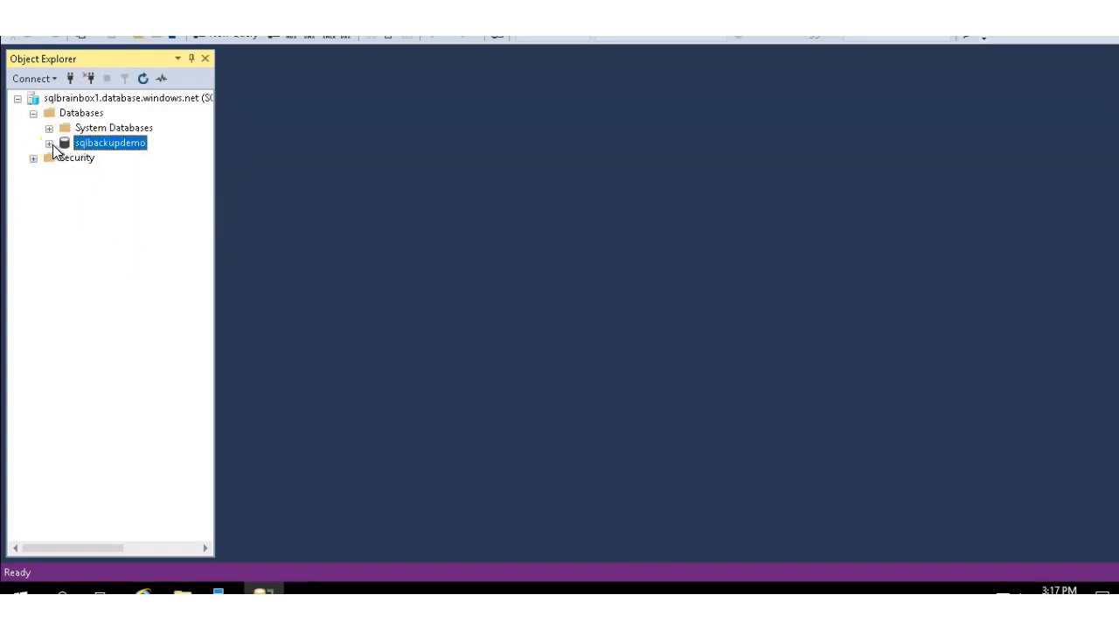
left_click(50, 142)
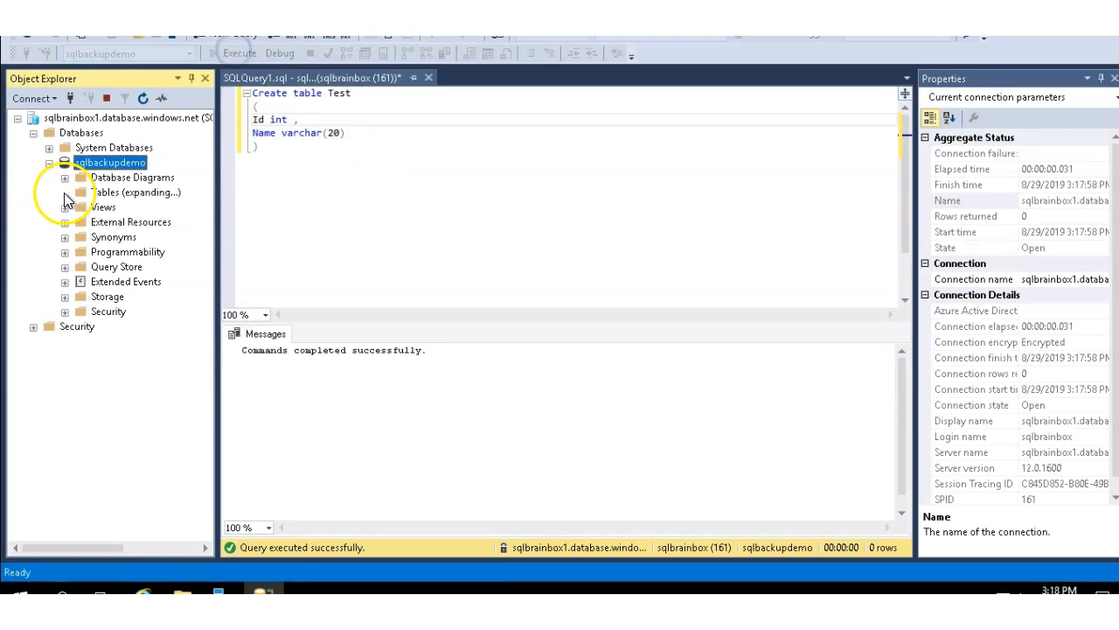
left_click(65, 192)
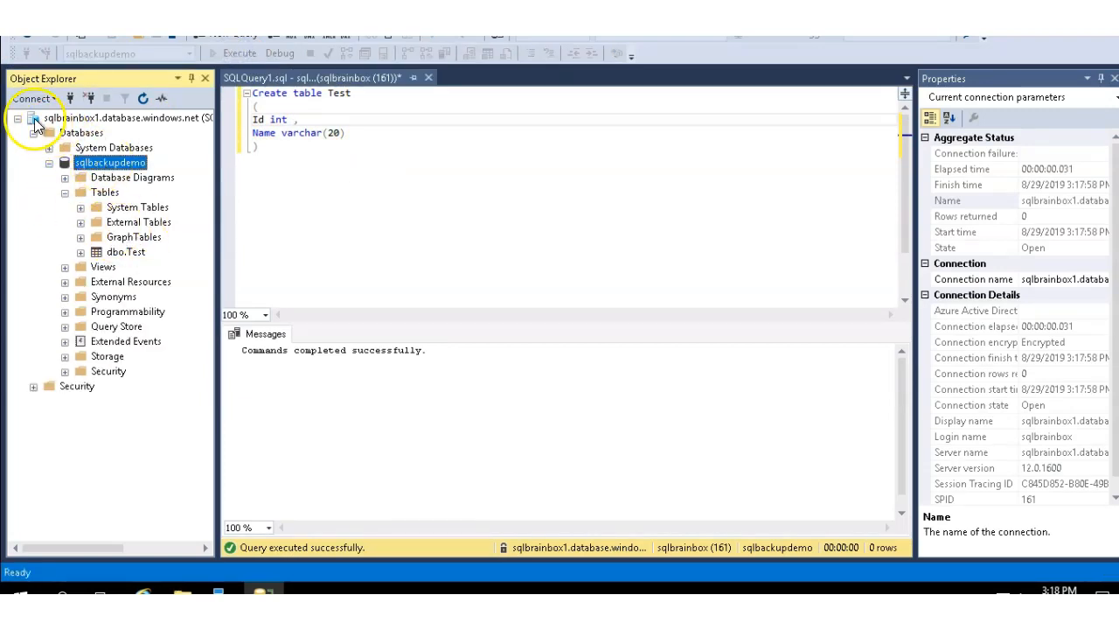
- Connect to the local sqlbrainbox server, then reselect sqlbackupdemo on the Azure server
left_click(33, 97)
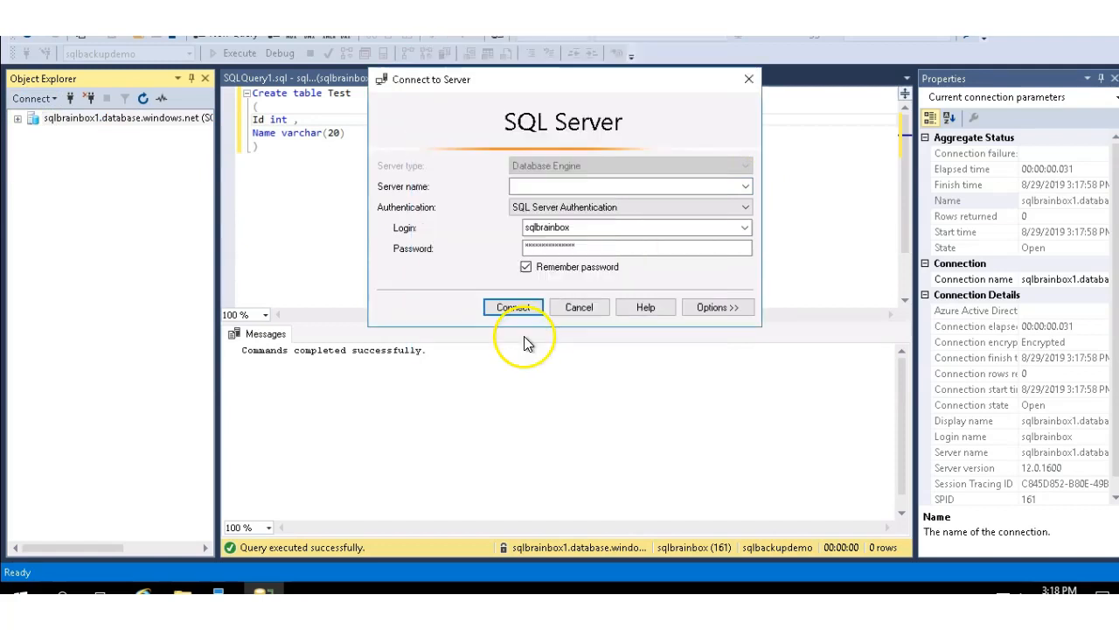
left_click(513, 306)
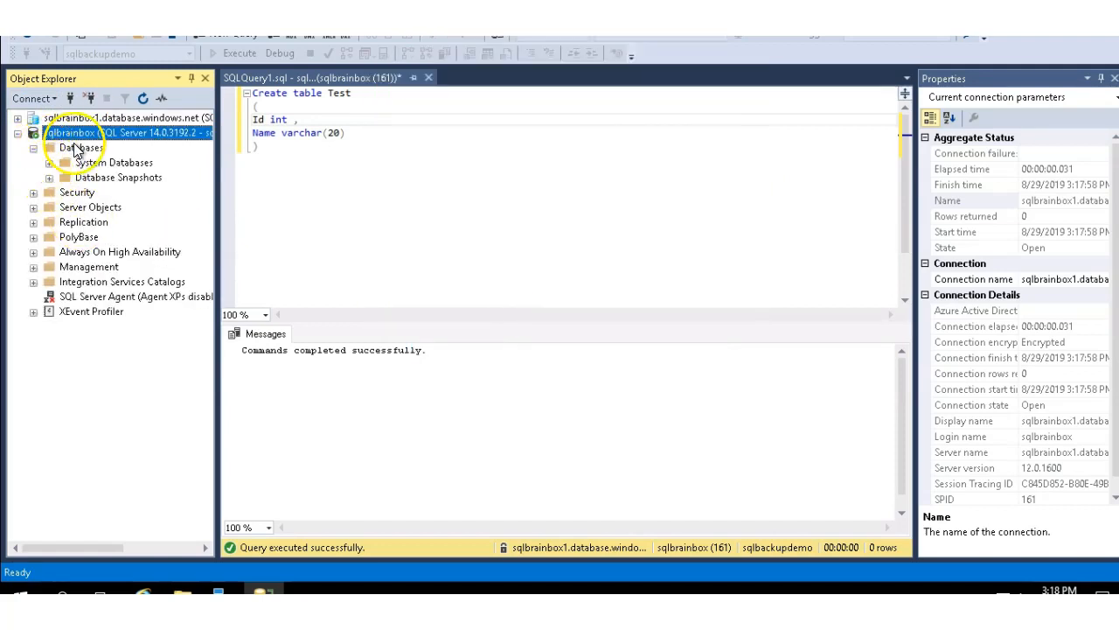
left_click(33, 132)
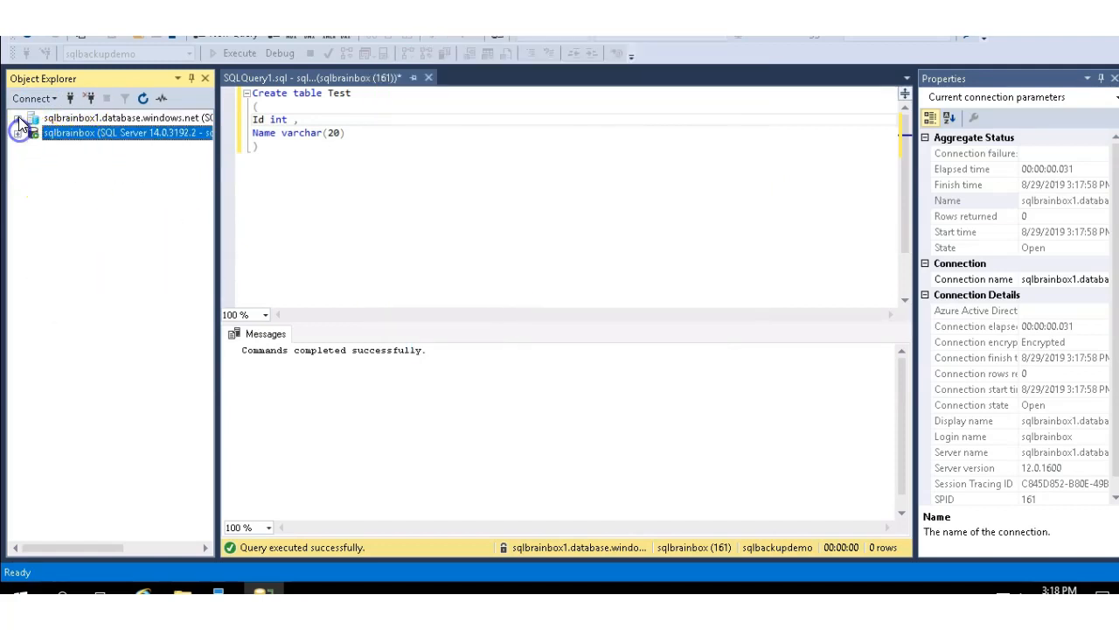
left_click(20, 118)
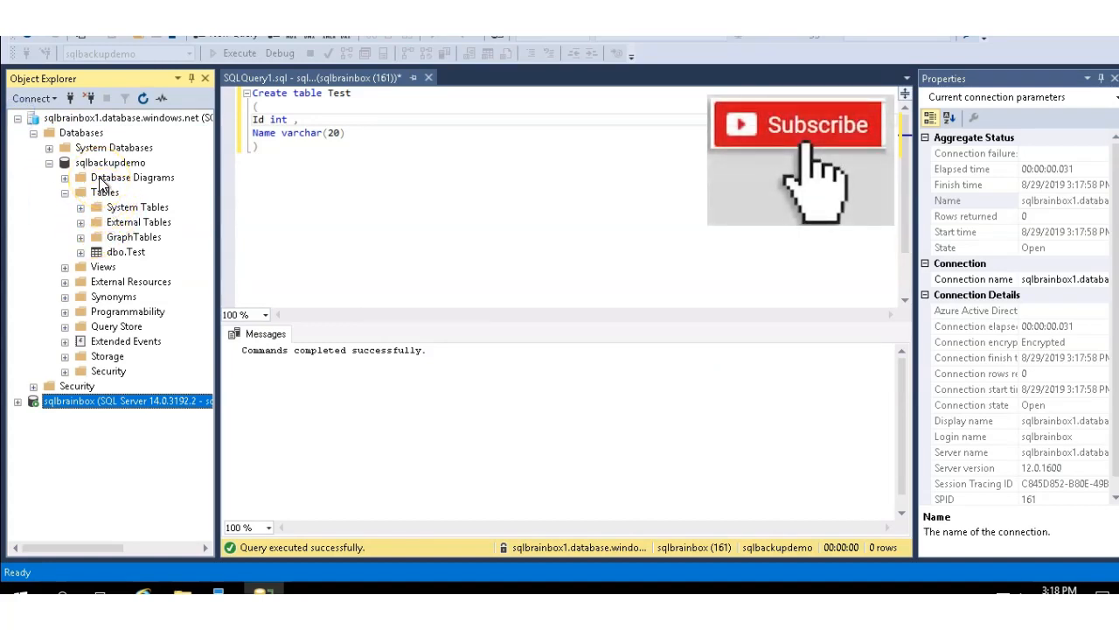
left_click(109, 163)
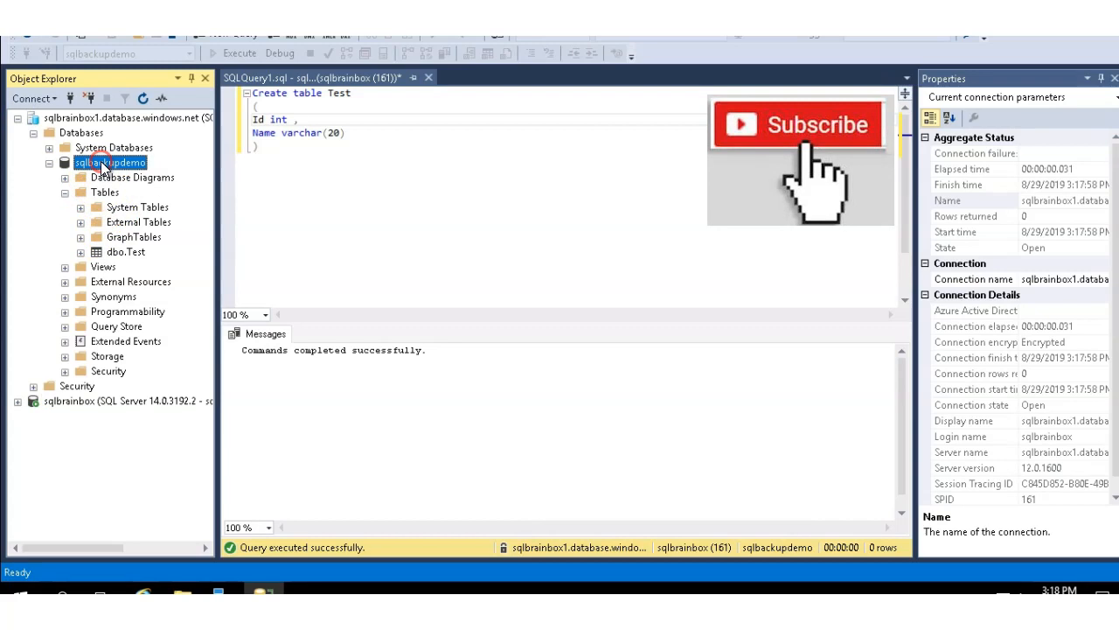
- Export sqlbackupdemo as a data-tier application to F:\SQlbackupdemo.bacpac and finish the wizard
right_click(109, 163)
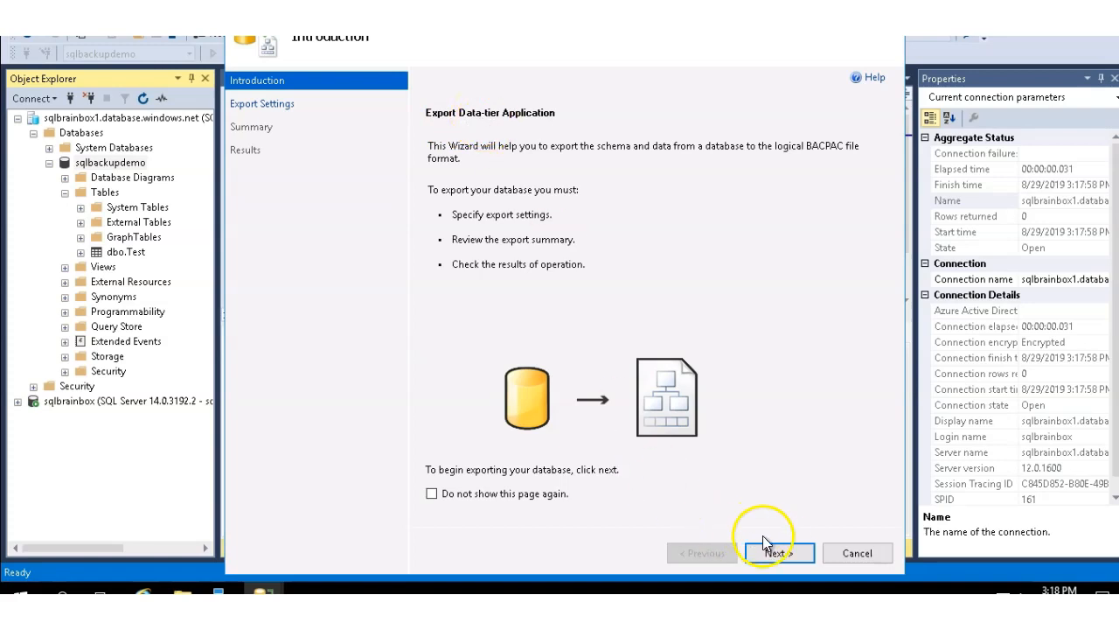
left_click(777, 553)
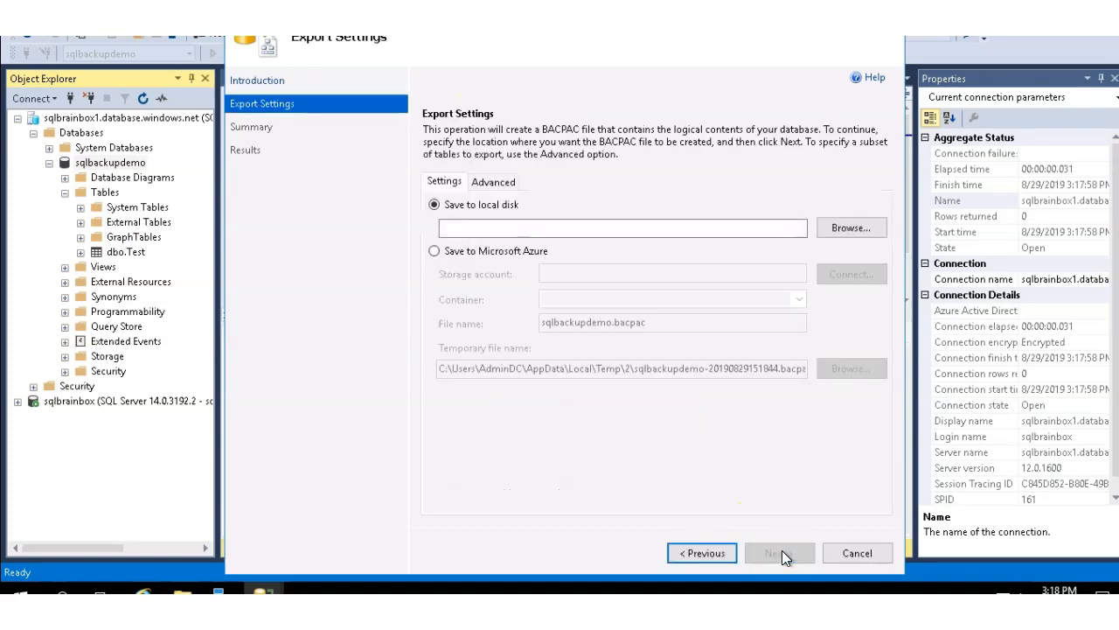
mouse_move(733, 210)
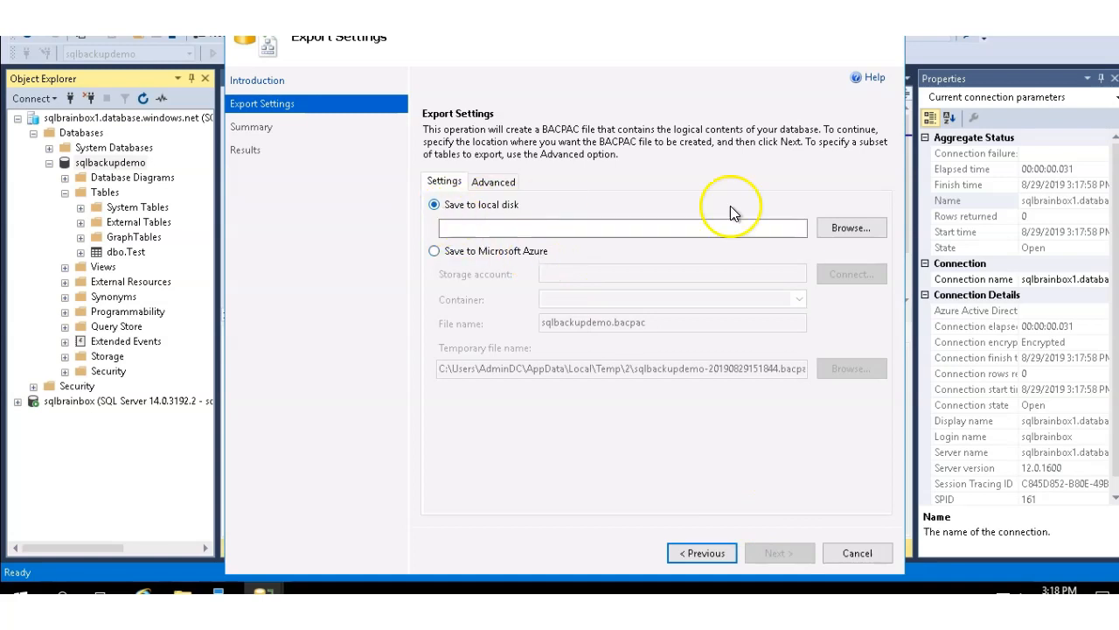
left_click(850, 228)
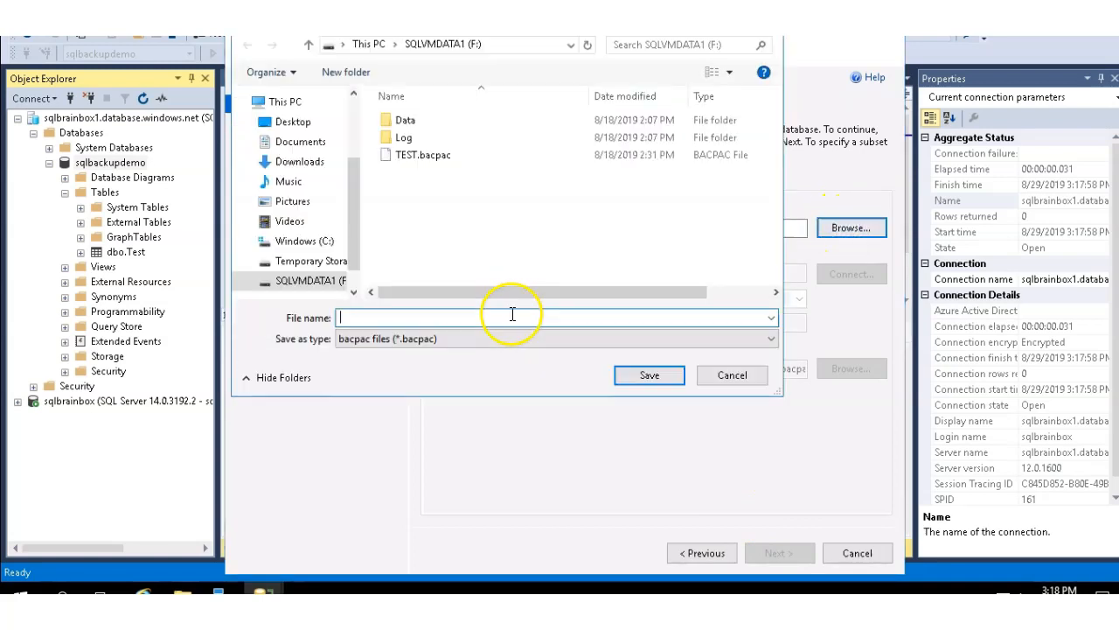
mouse_move(438, 214)
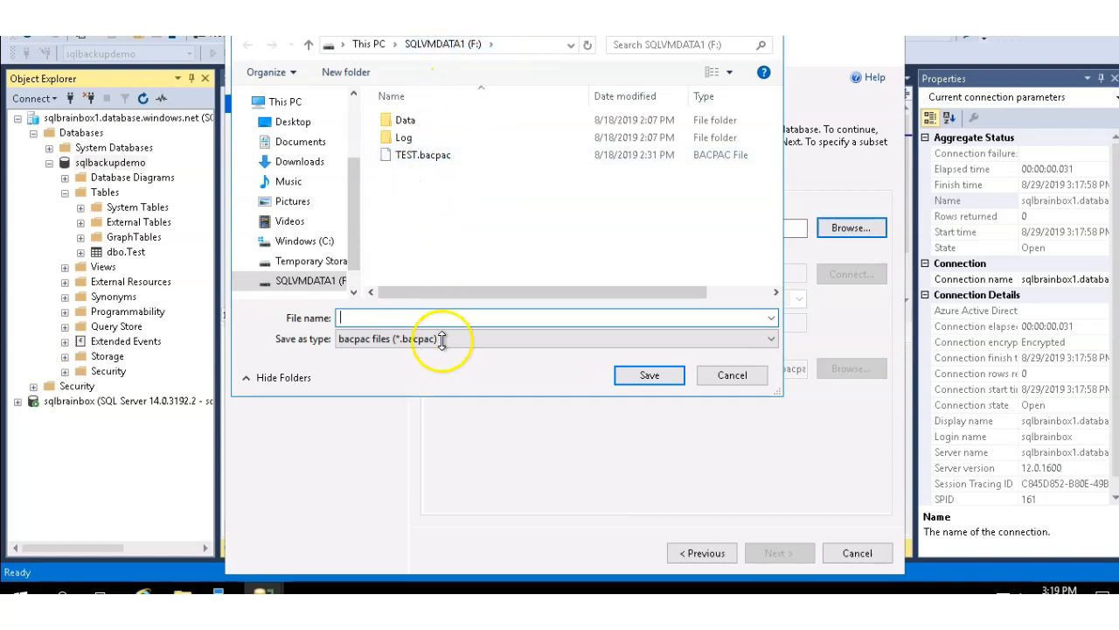
type("SQL")
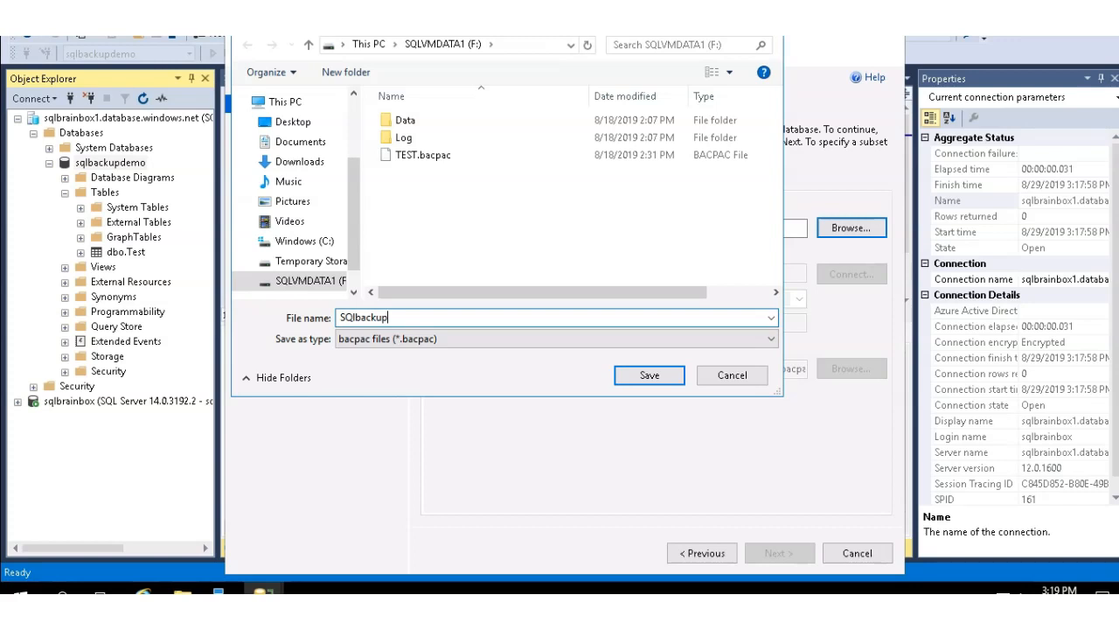
left_click(649, 375)
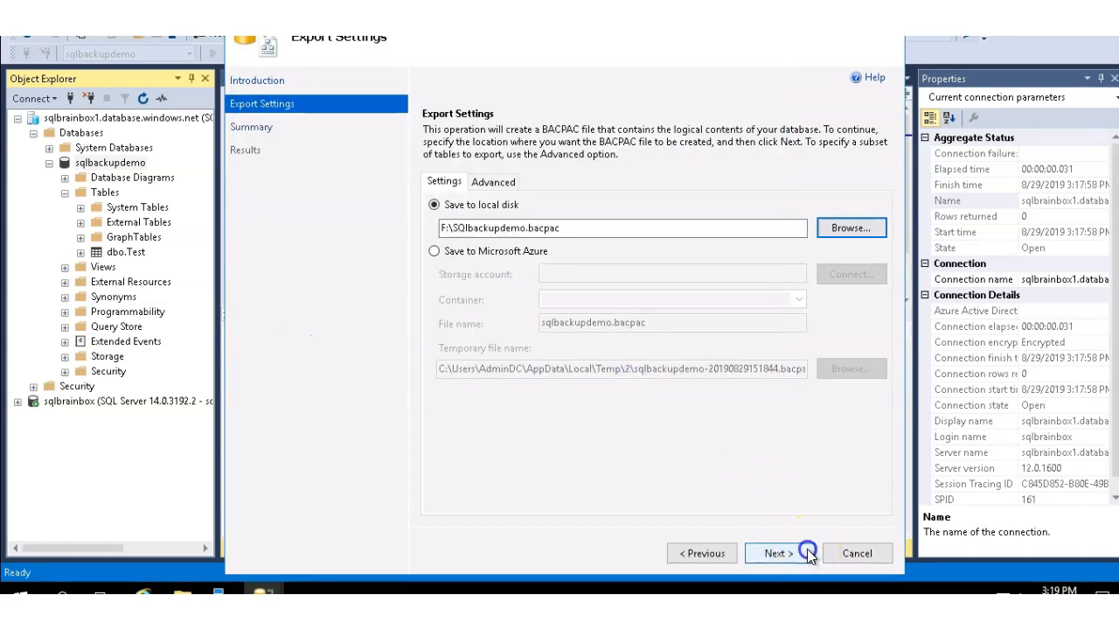
left_click(776, 553)
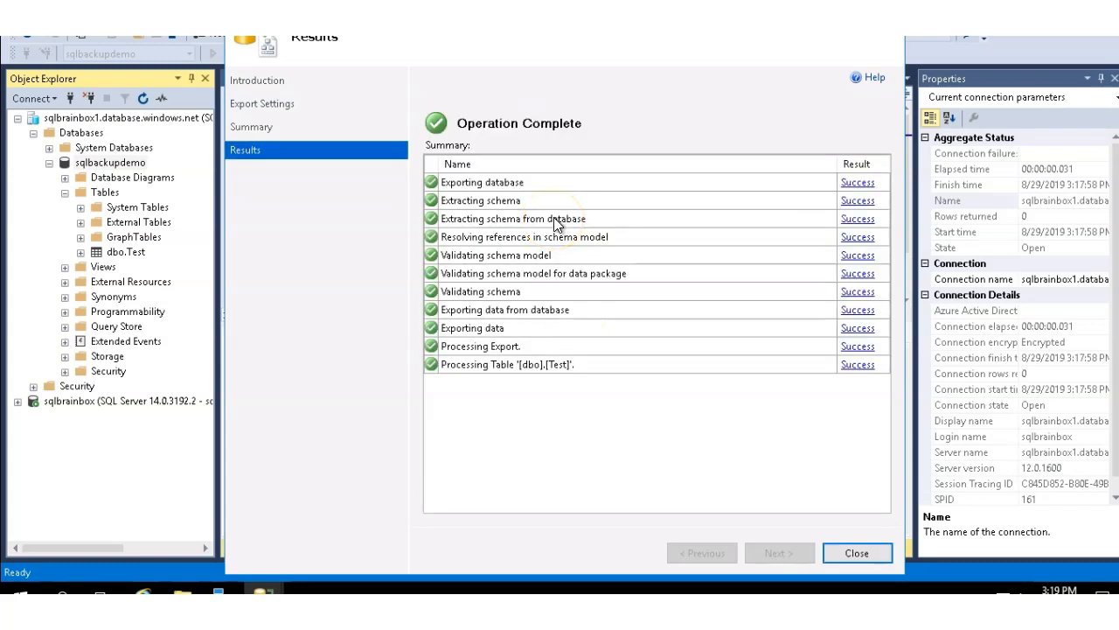
mouse_move(552, 315)
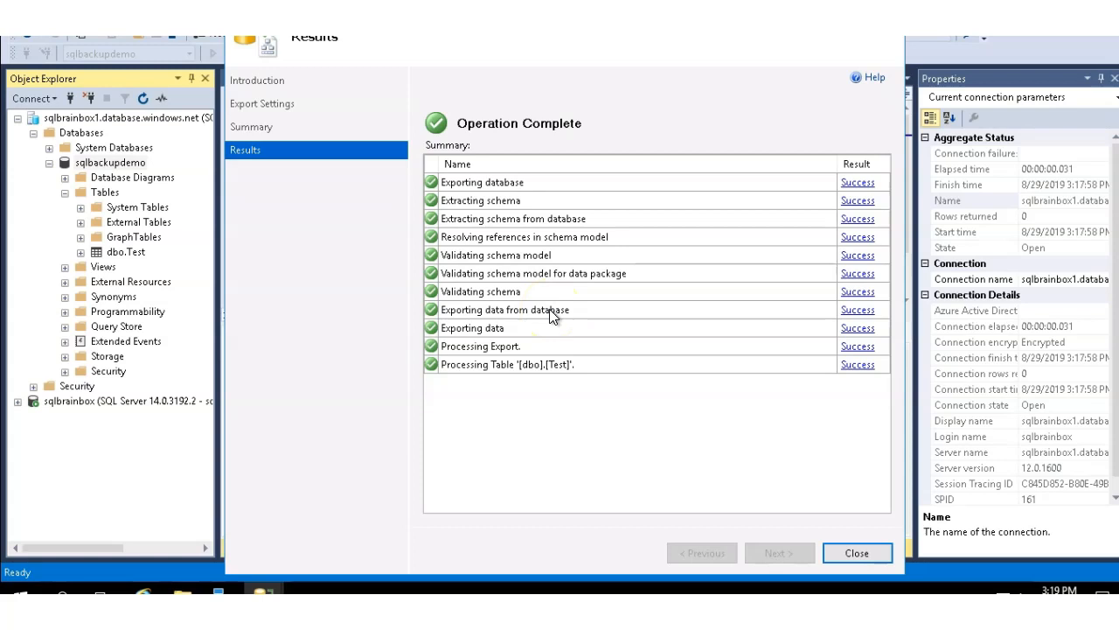
left_click(856, 552)
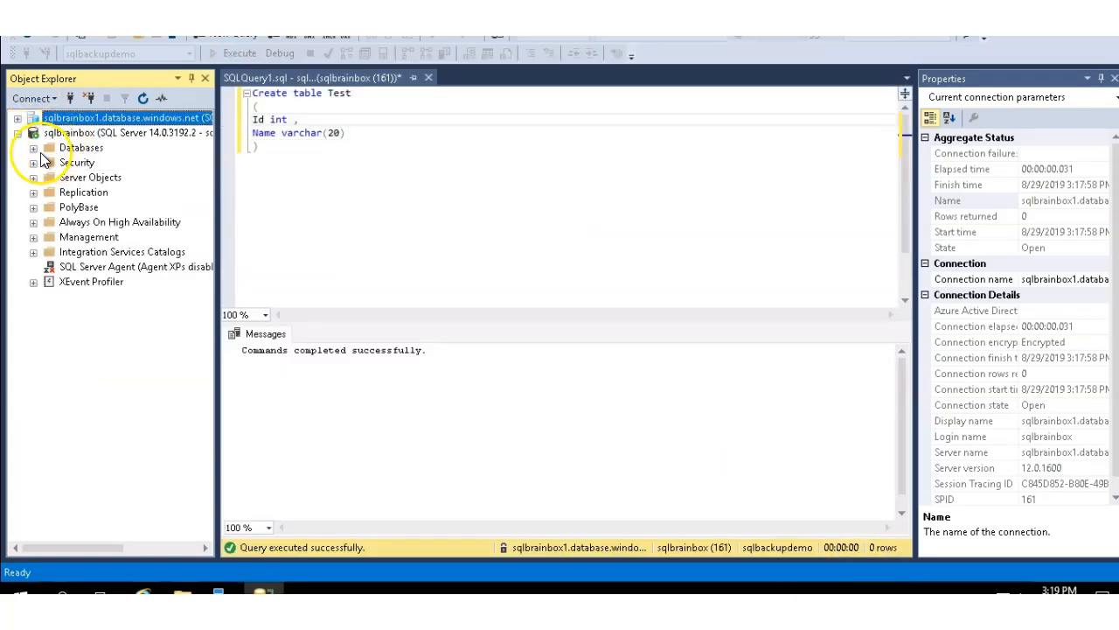
- Import F:\SQlbackupdemo.bacpac into the local server's Databases as SQlbackupdemo
right_click(81, 147)
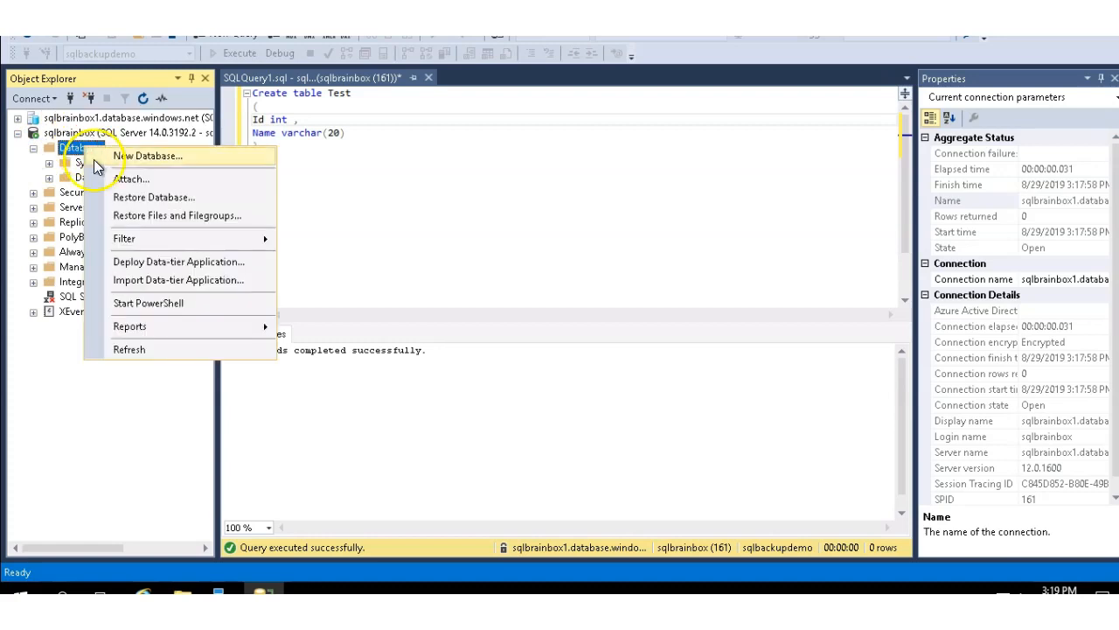
mouse_move(166, 280)
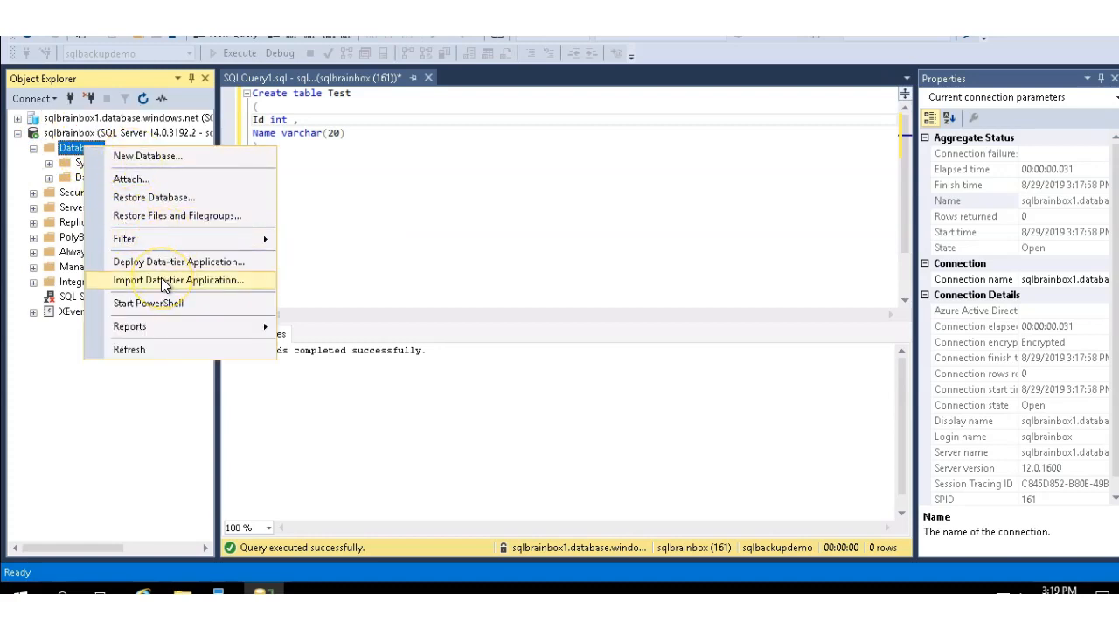
left_click(178, 280)
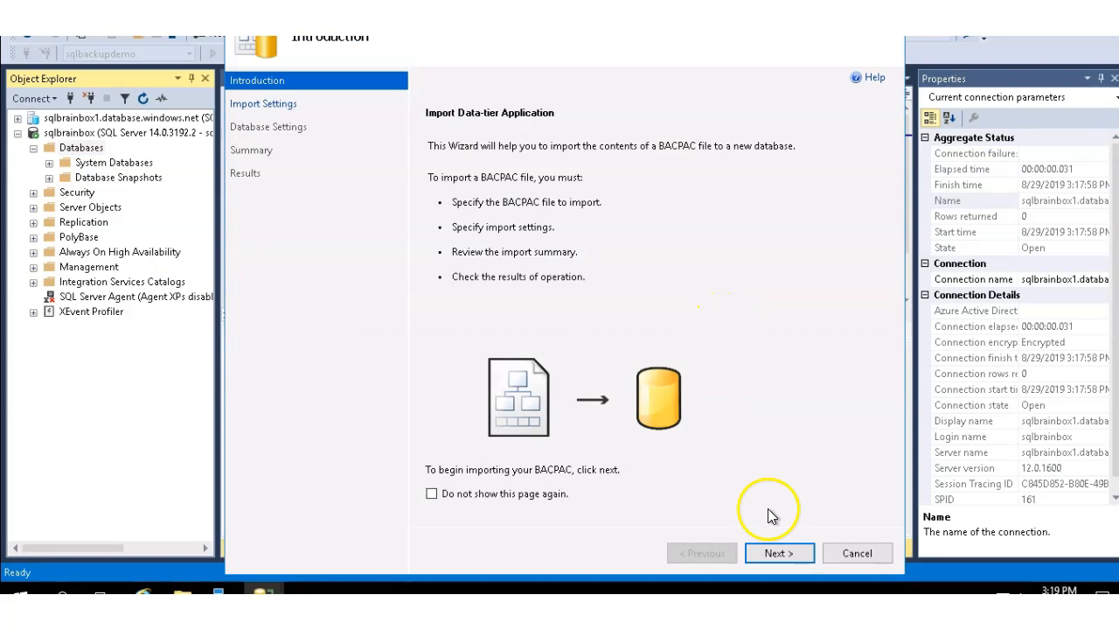
left_click(779, 552)
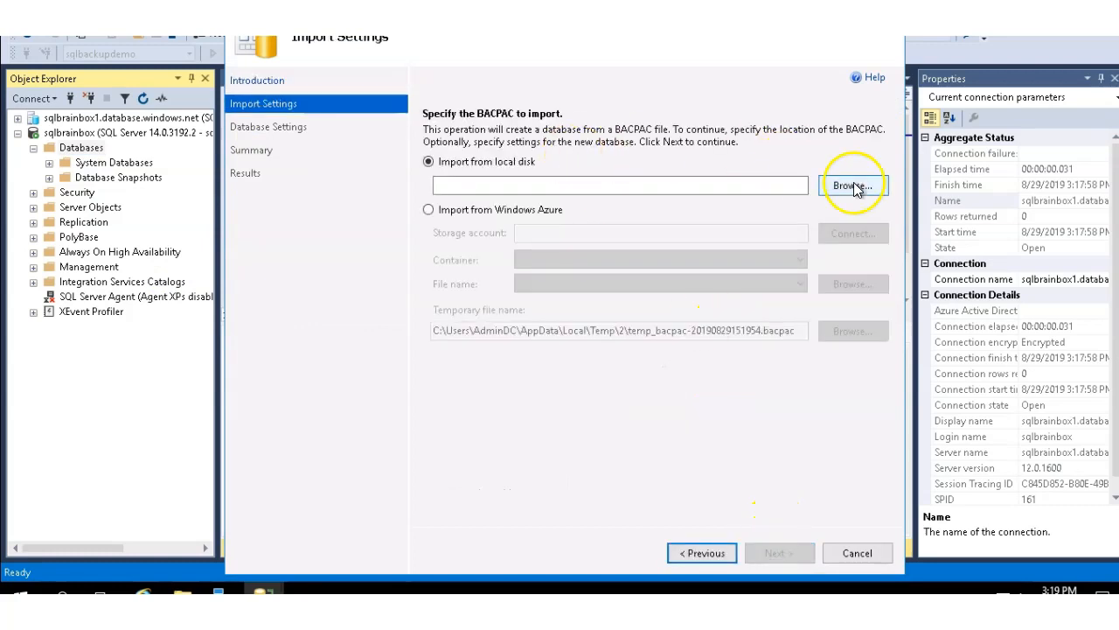
left_click(852, 184)
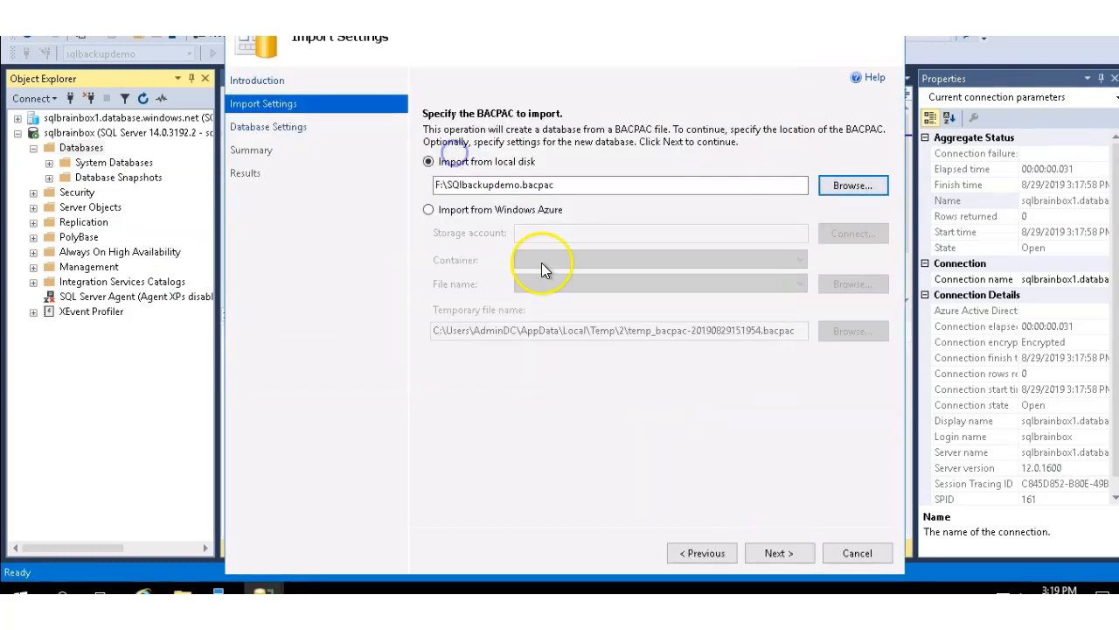
left_click(778, 553)
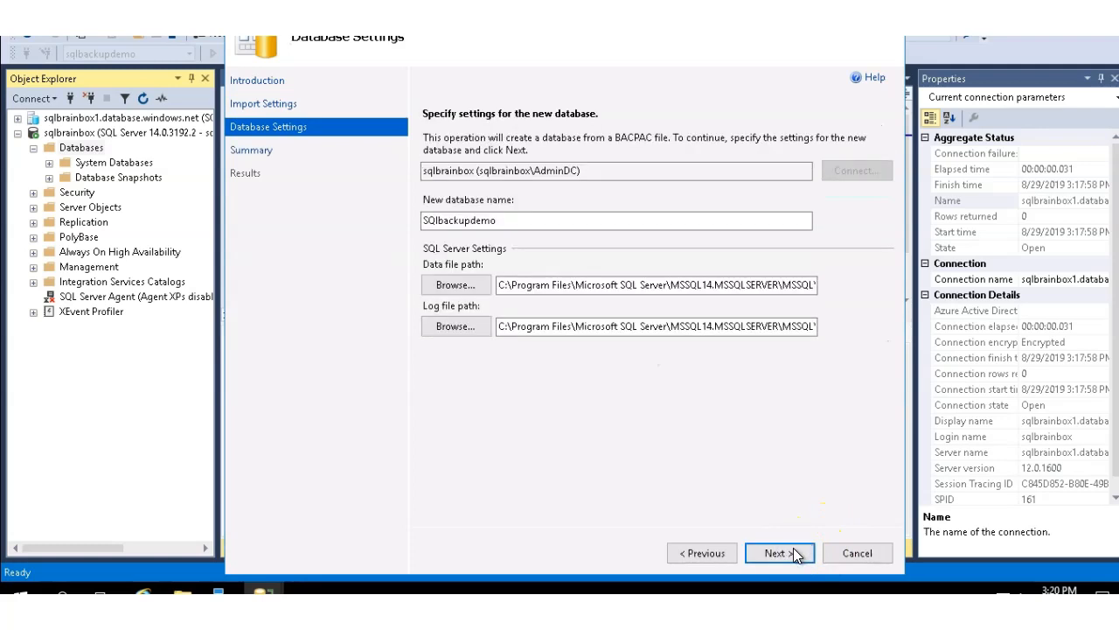
left_click(778, 553)
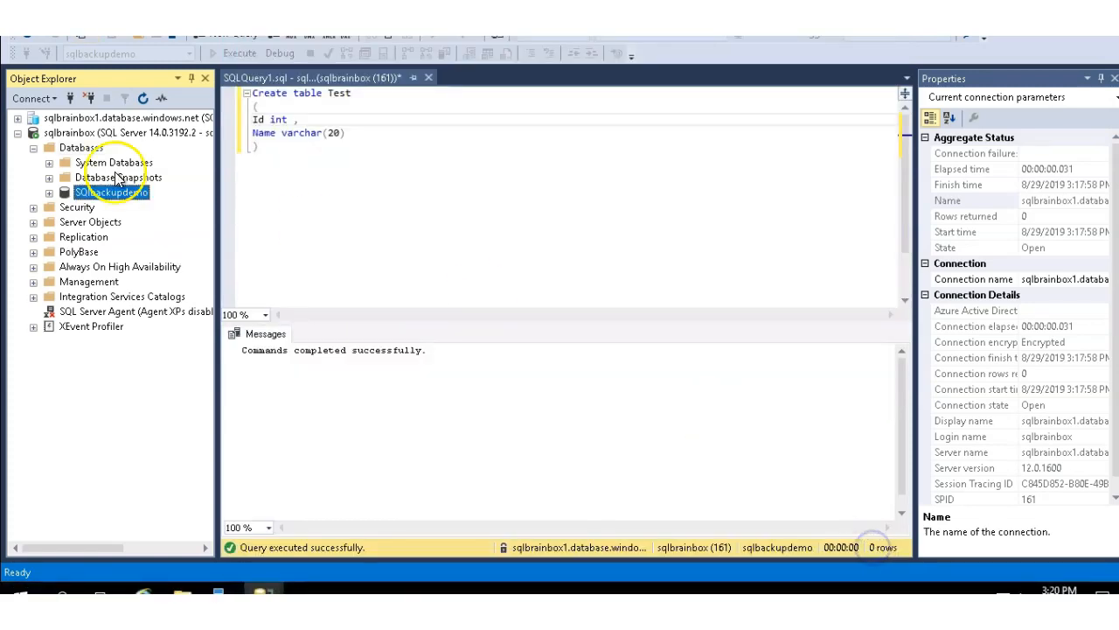
- Query the top 1000 rows of dbo.Test in the imported SQlbackupdemo database, returning Id and Name
left_click(81, 147)
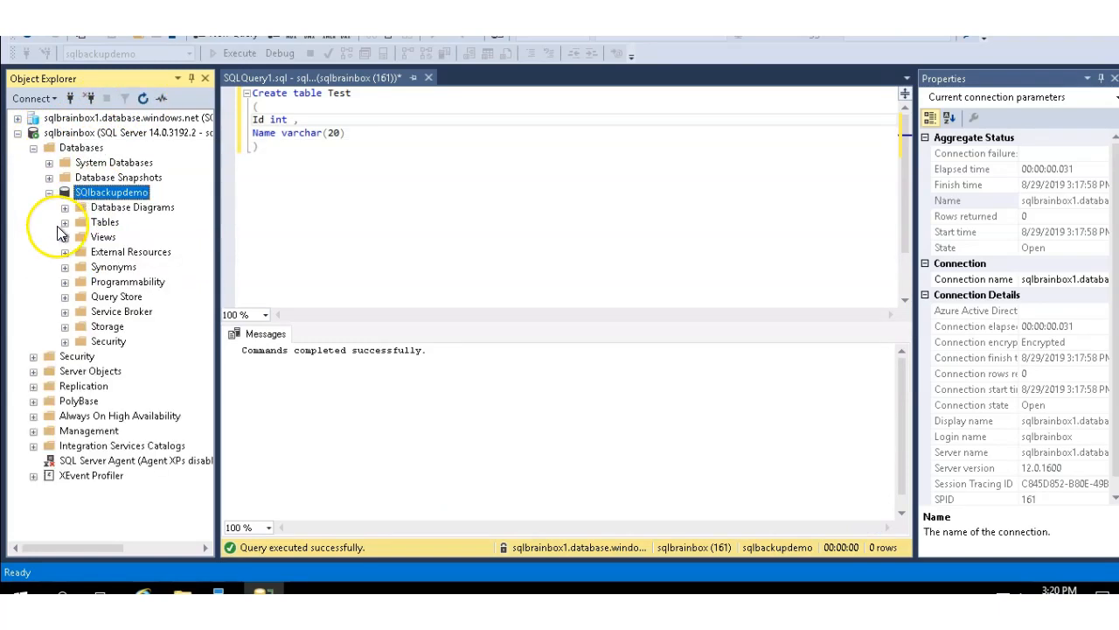
left_click(64, 222)
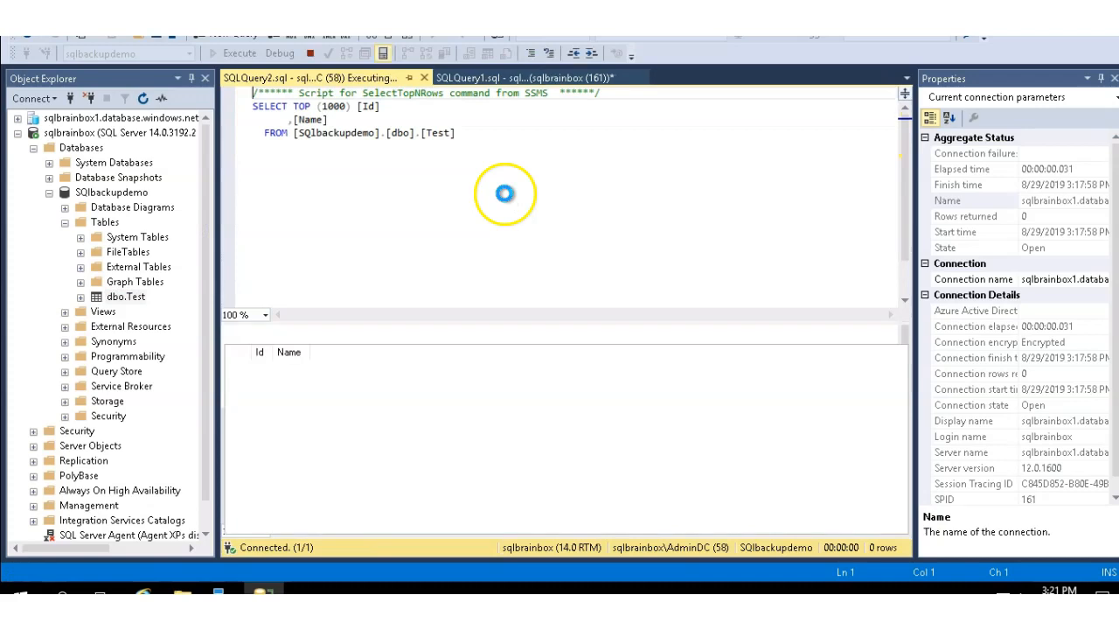
left_click(232, 53)
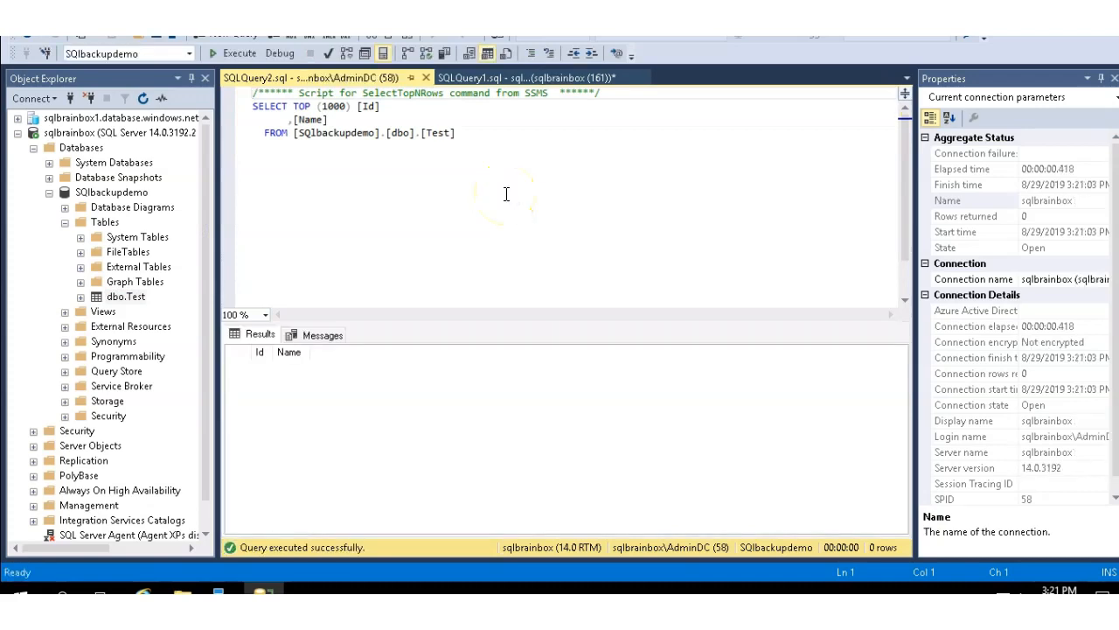